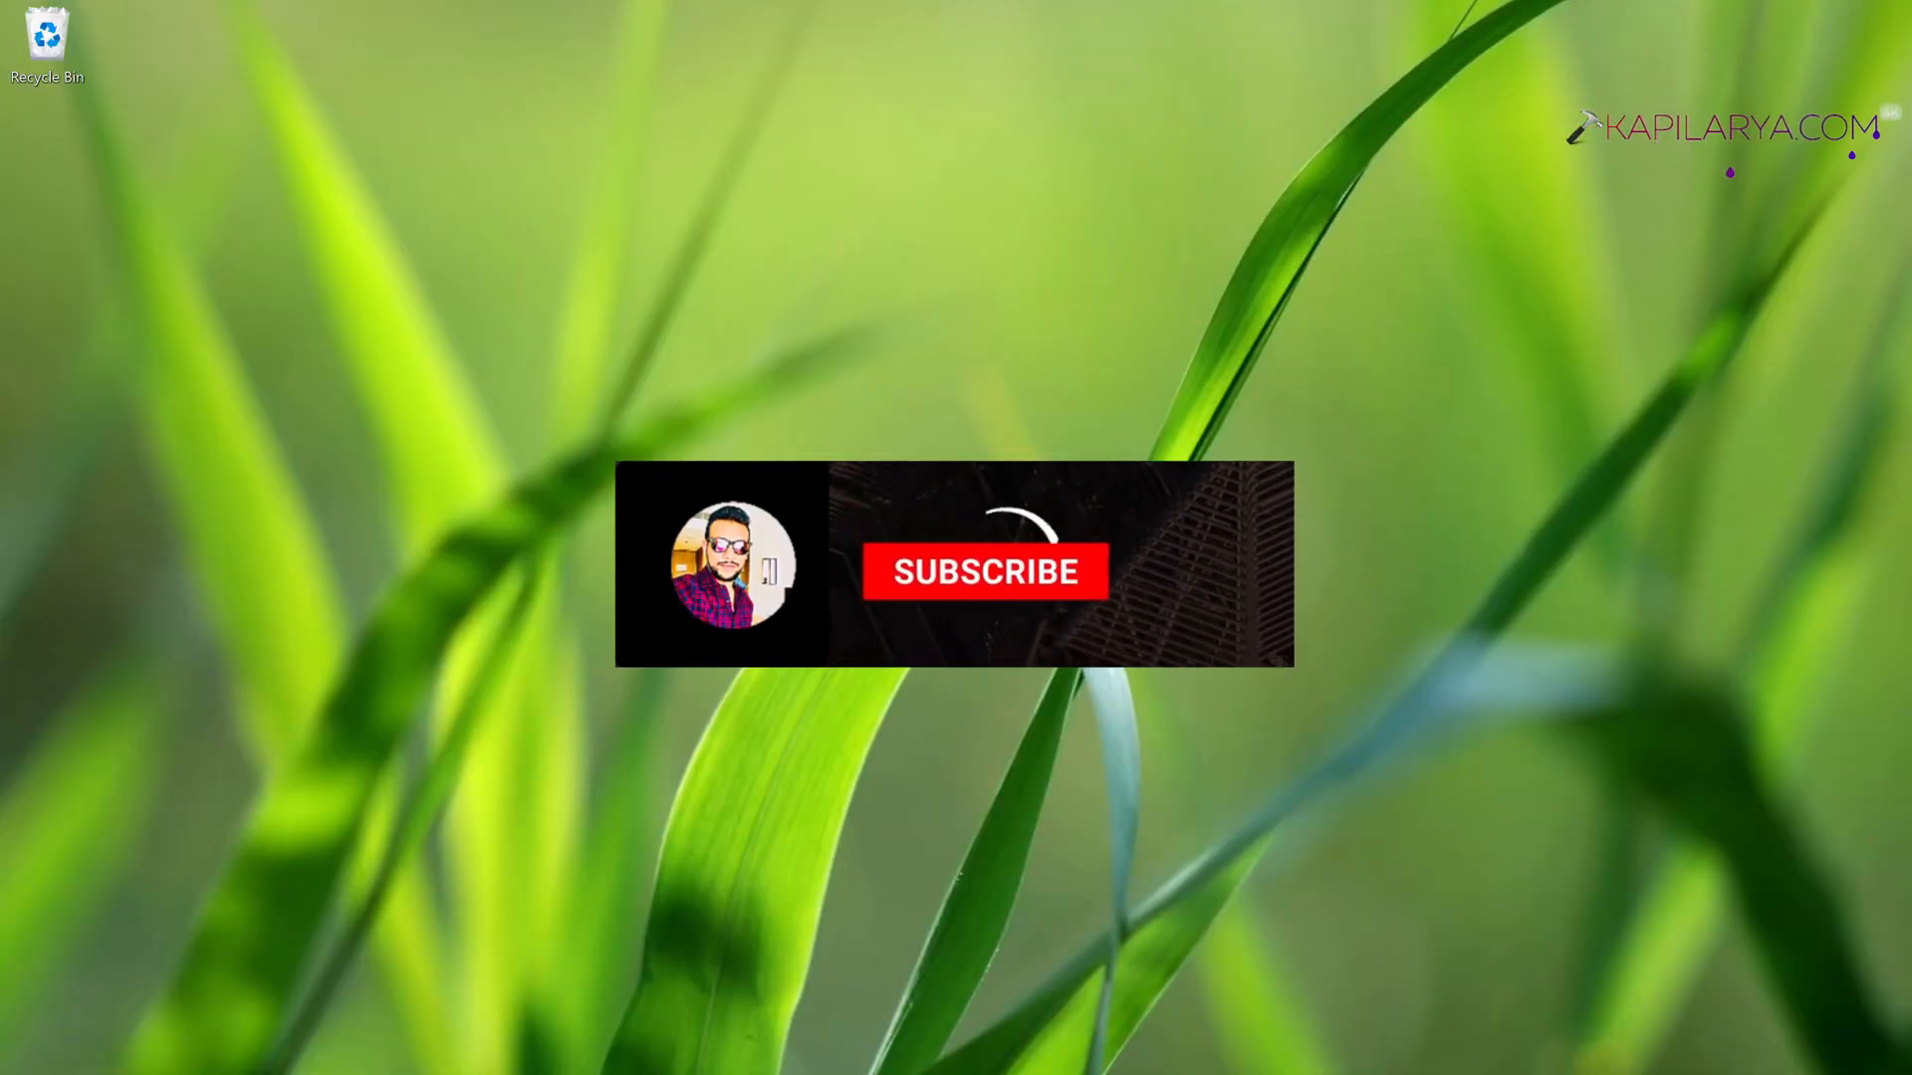
Reach Control Panel from Start search and filter its items by 'password'
{"action": "left_click", "coordinate": [986, 574]}
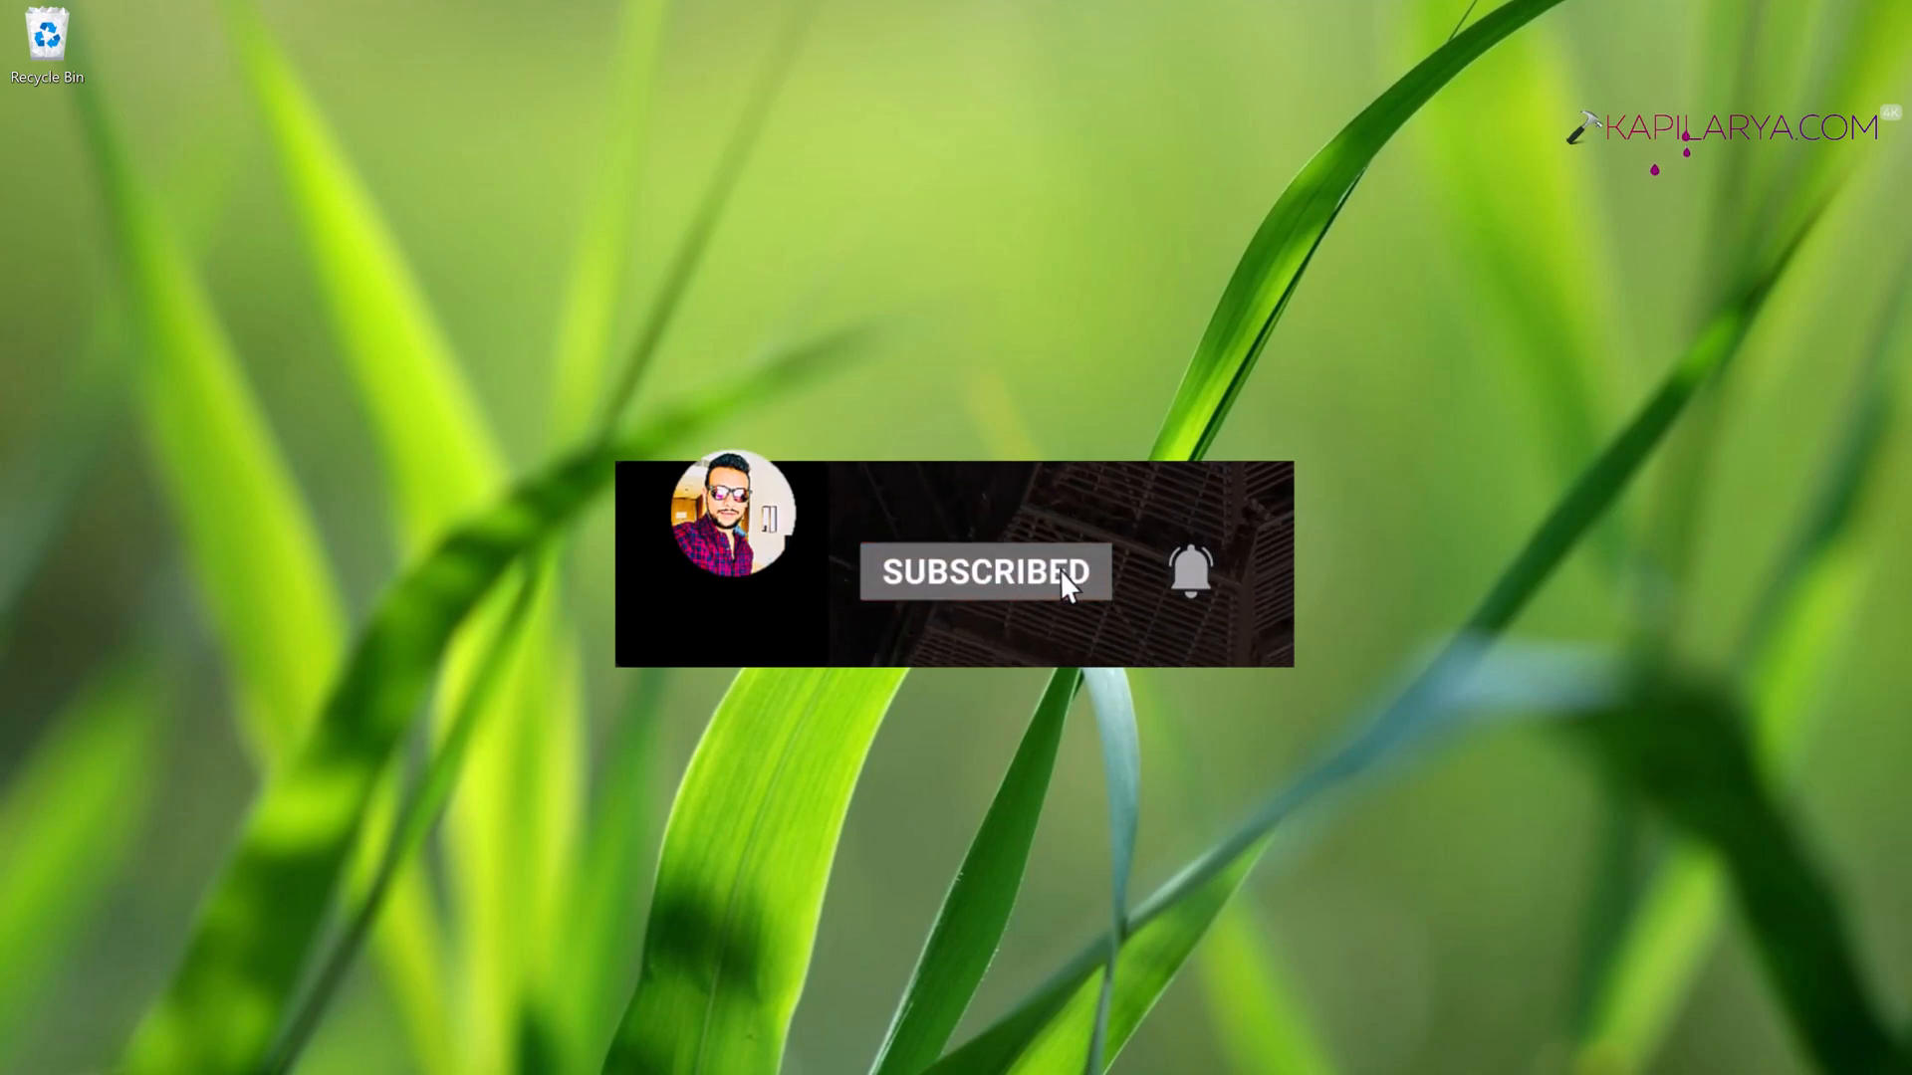
{"action": "left_click", "coordinate": [1189, 574]}
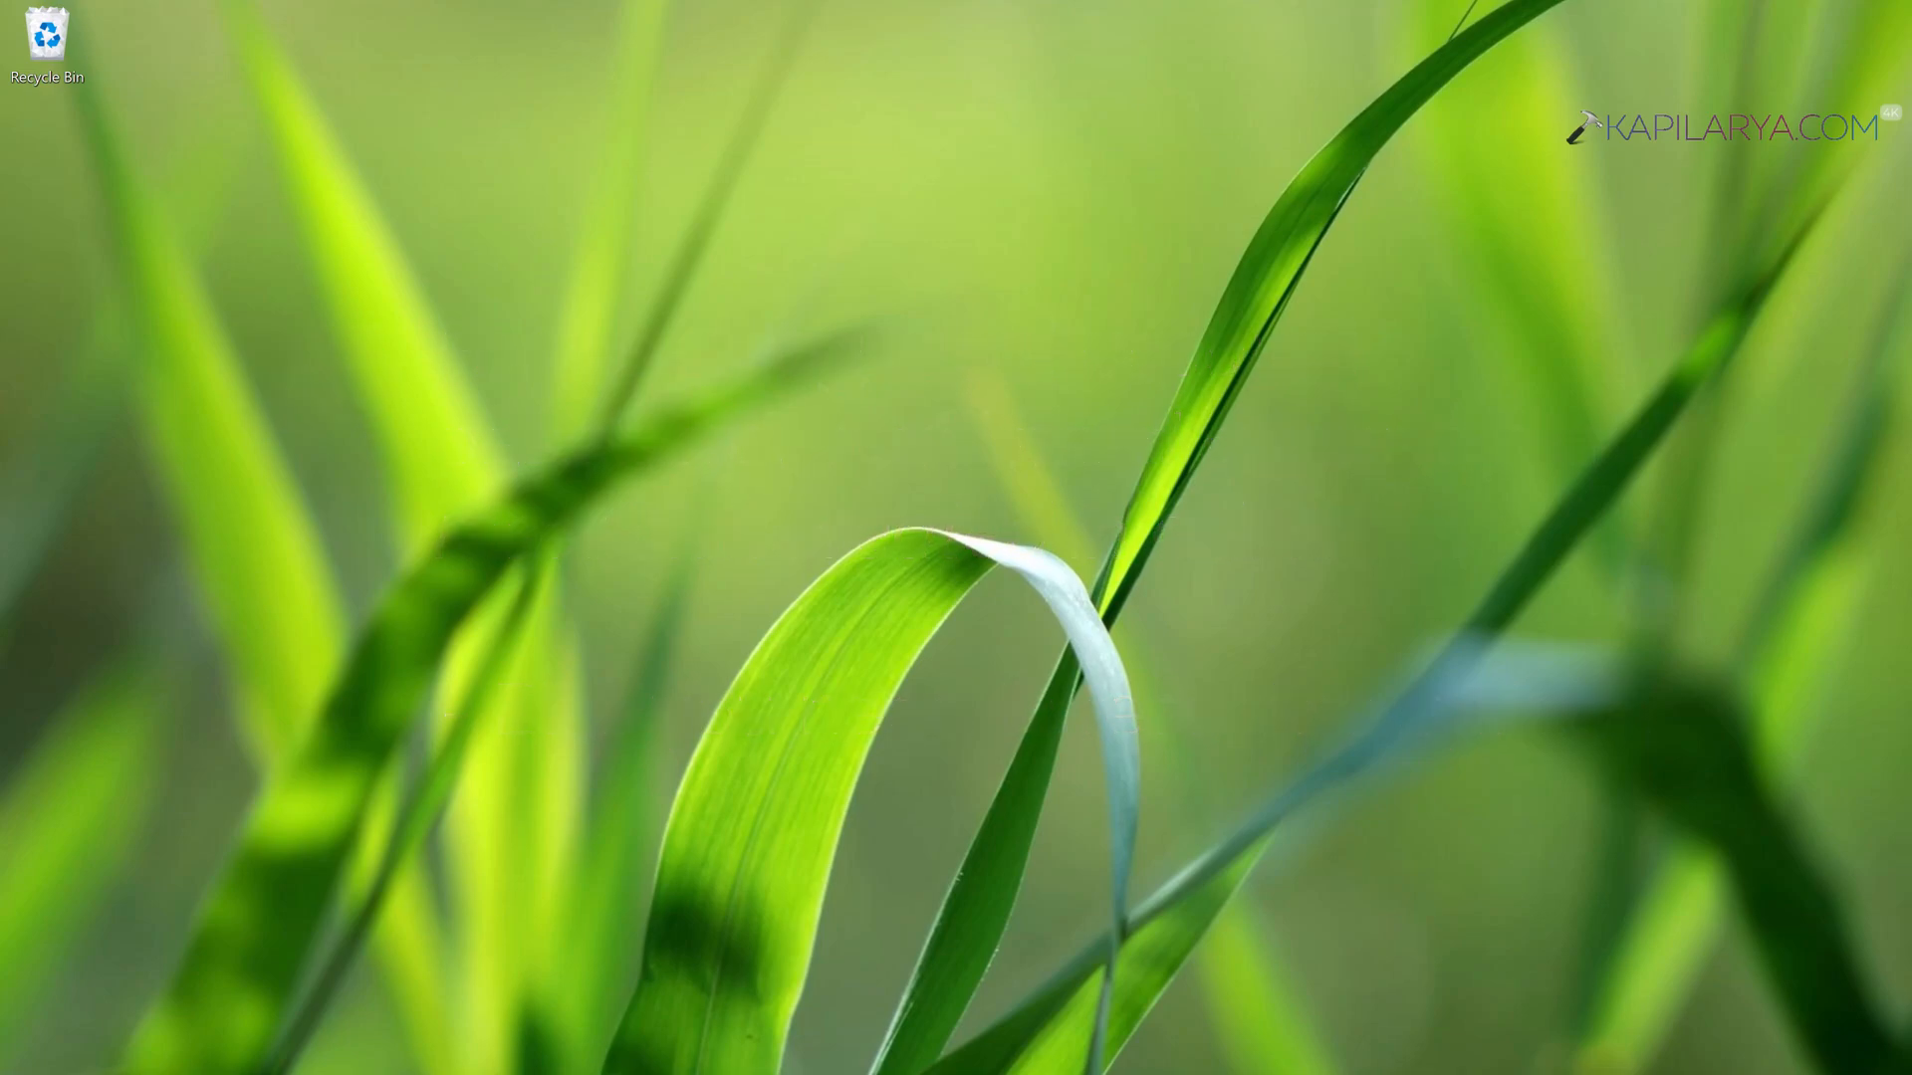
{"action": "left_click", "coordinate": [713, 1044]}
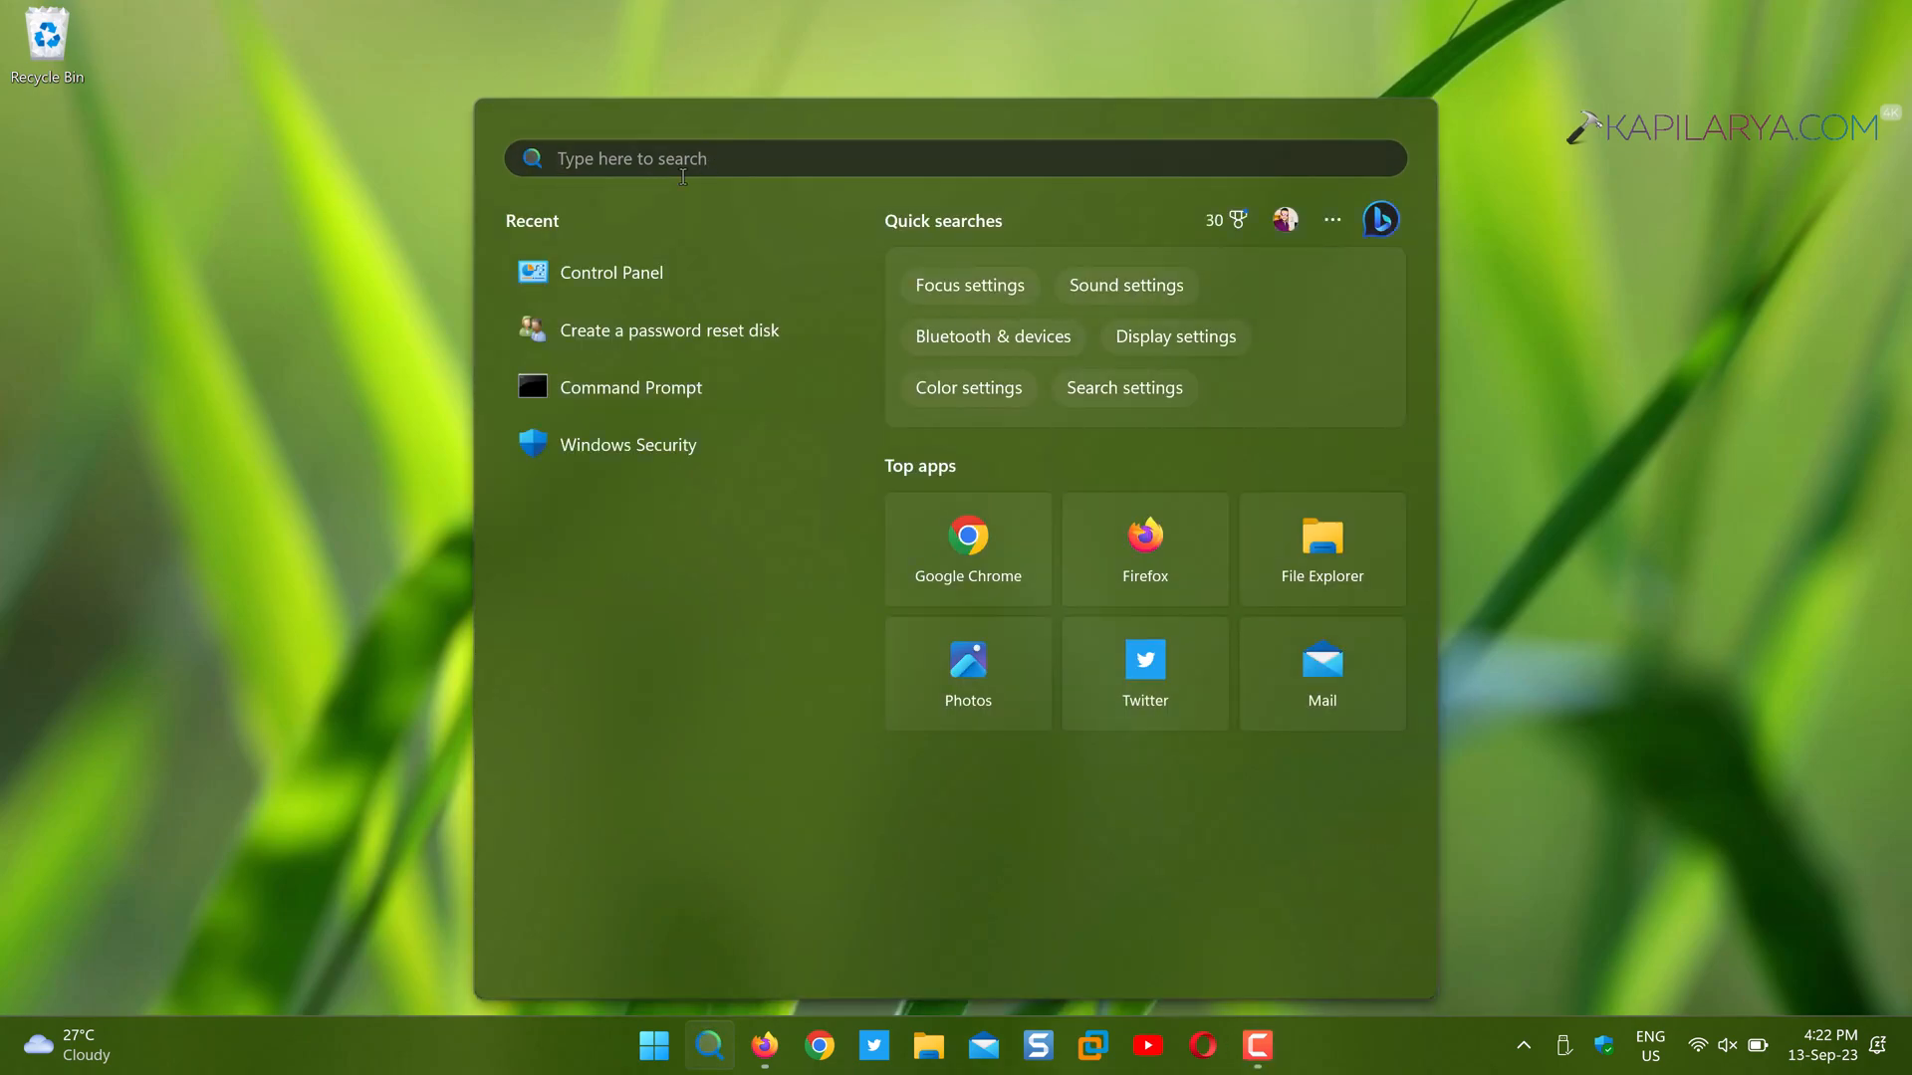
{"action": "mouse_move", "coordinate": [629, 275]}
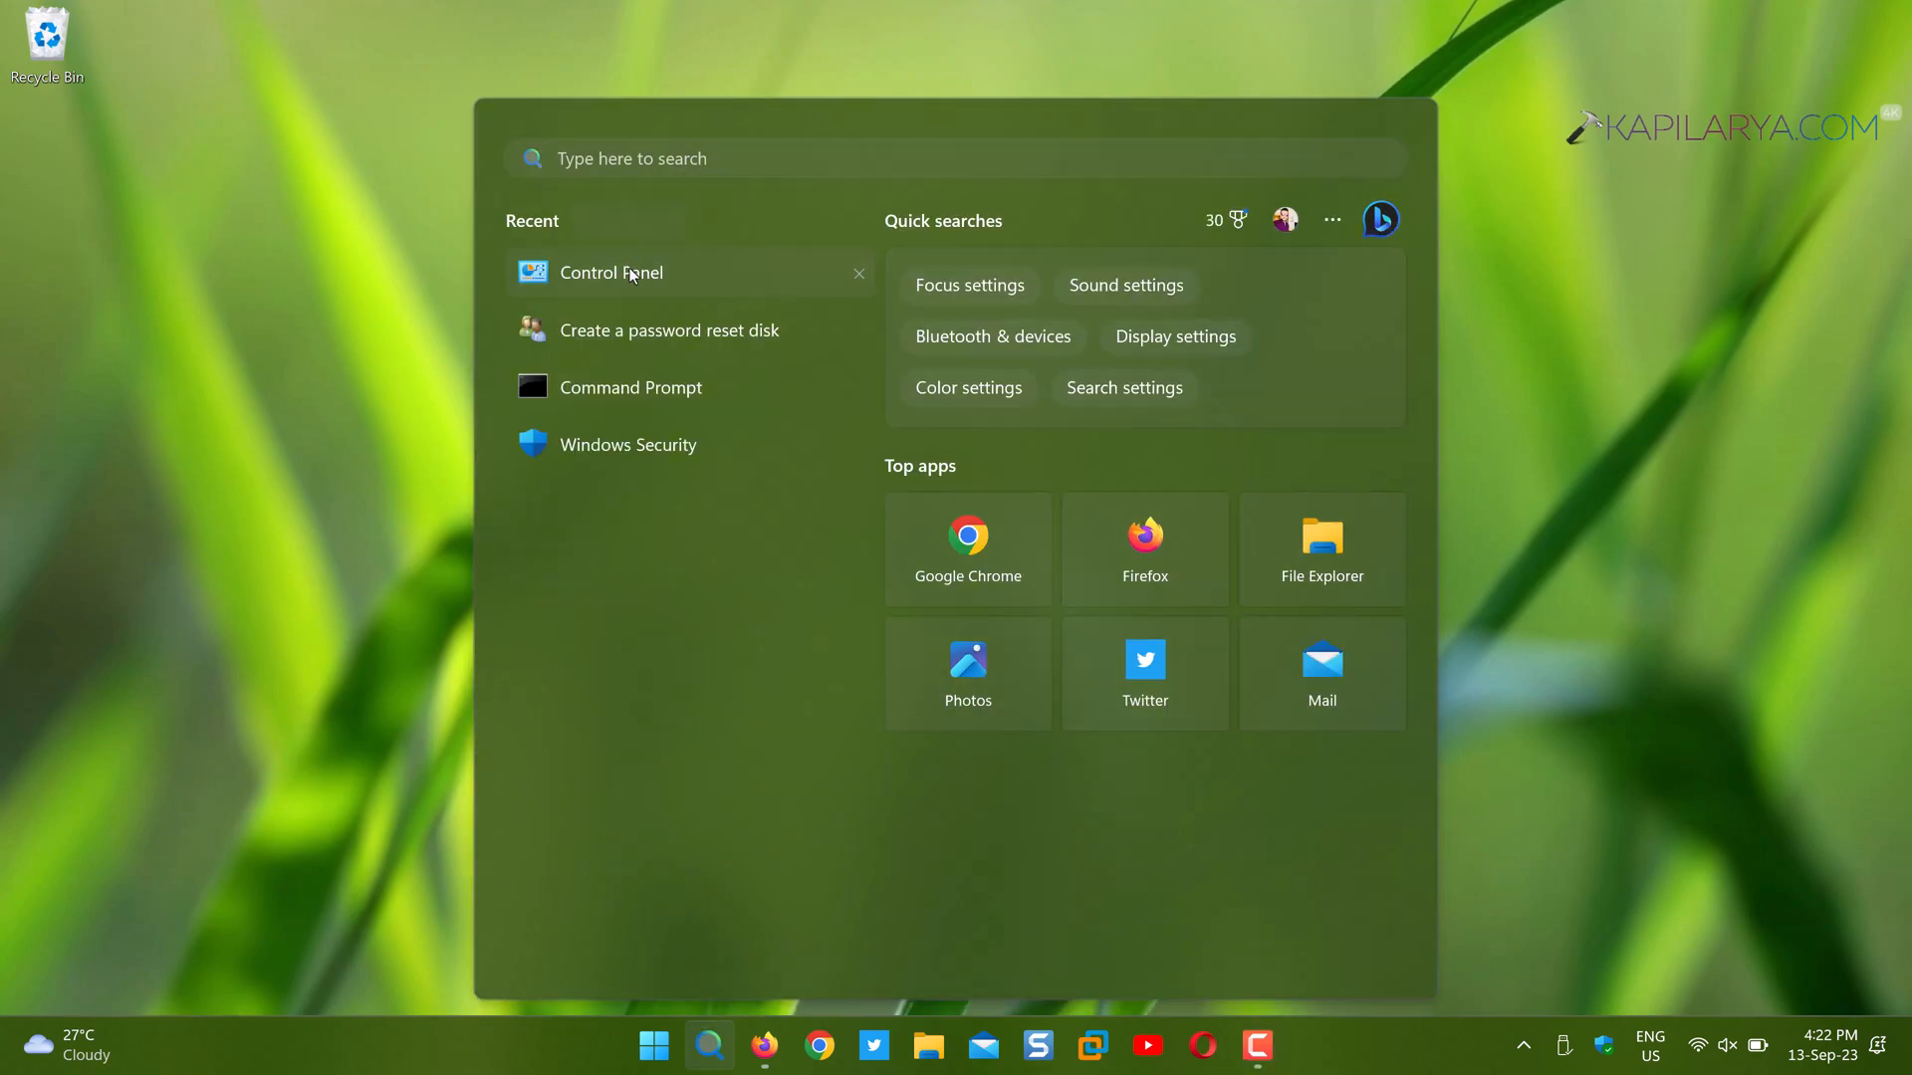
{"action": "left_click", "coordinate": [611, 273]}
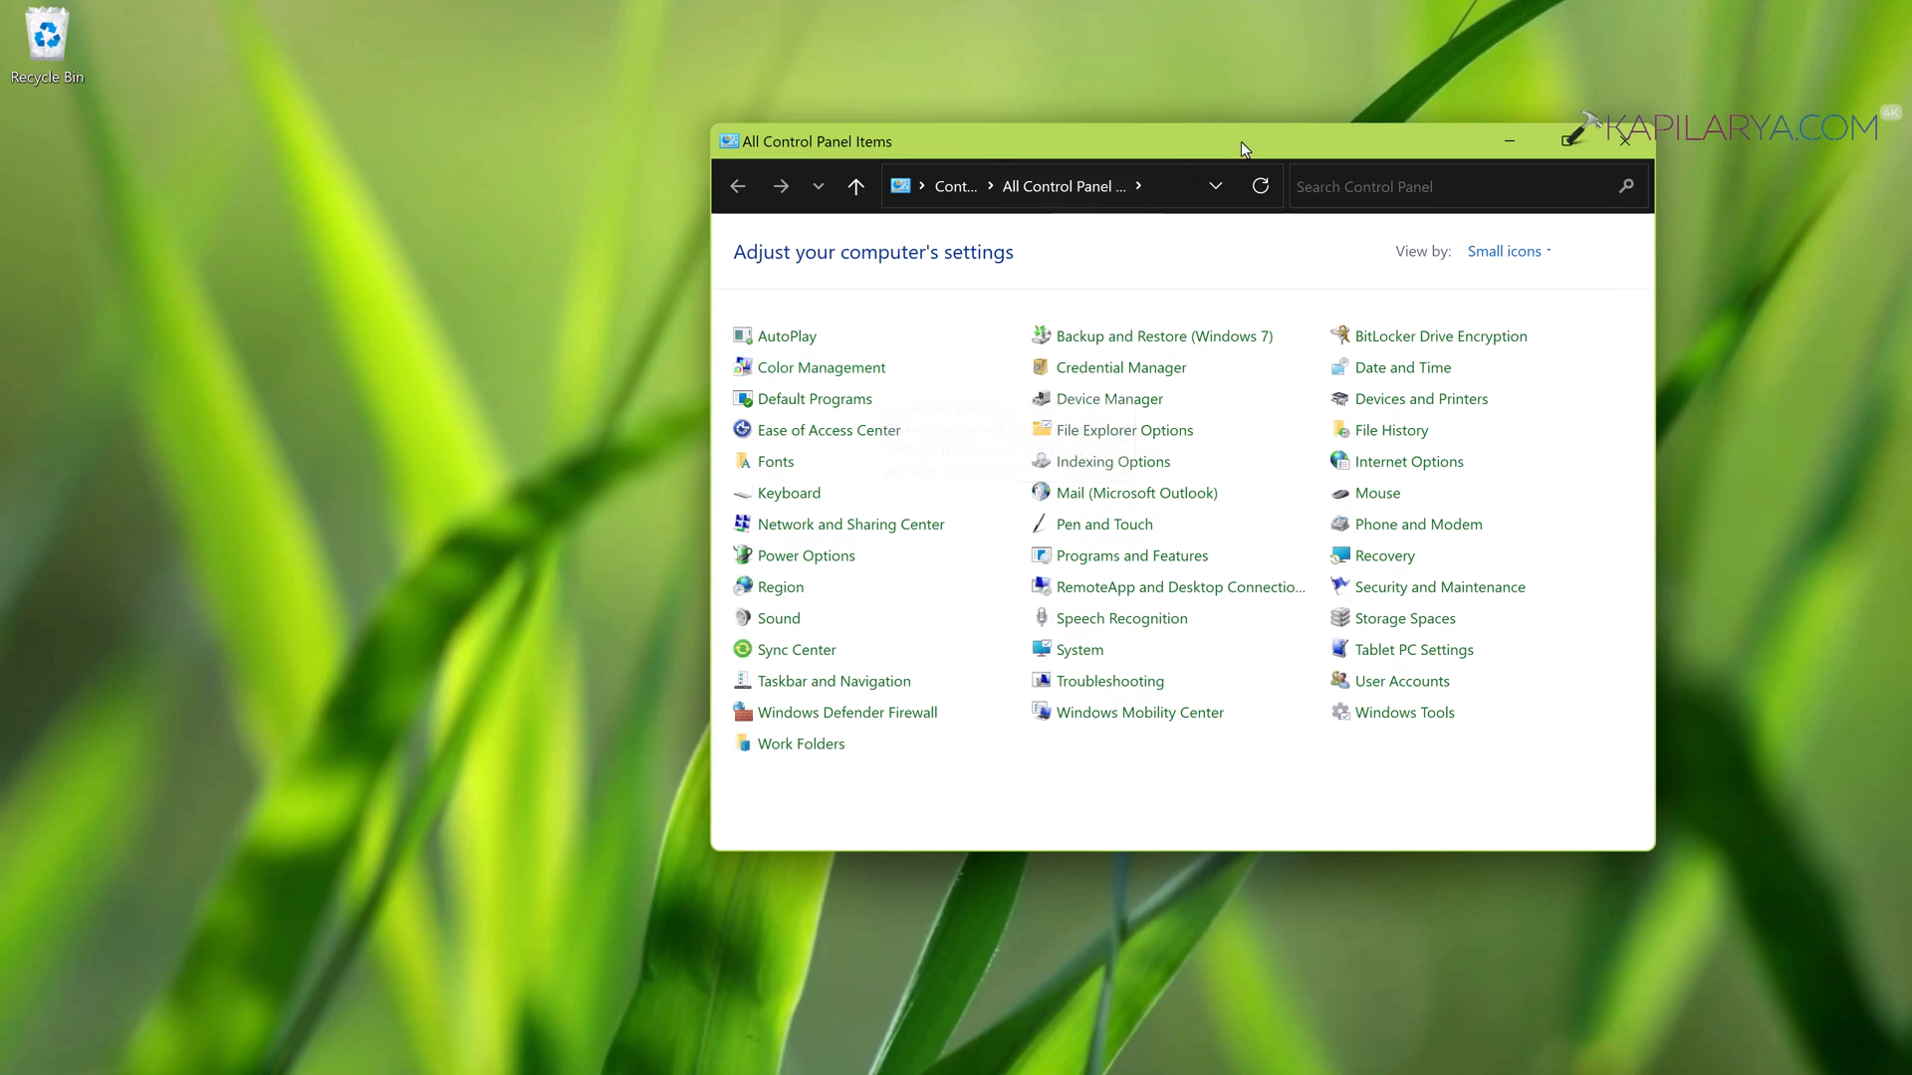
{"action": "type", "text": "p"}
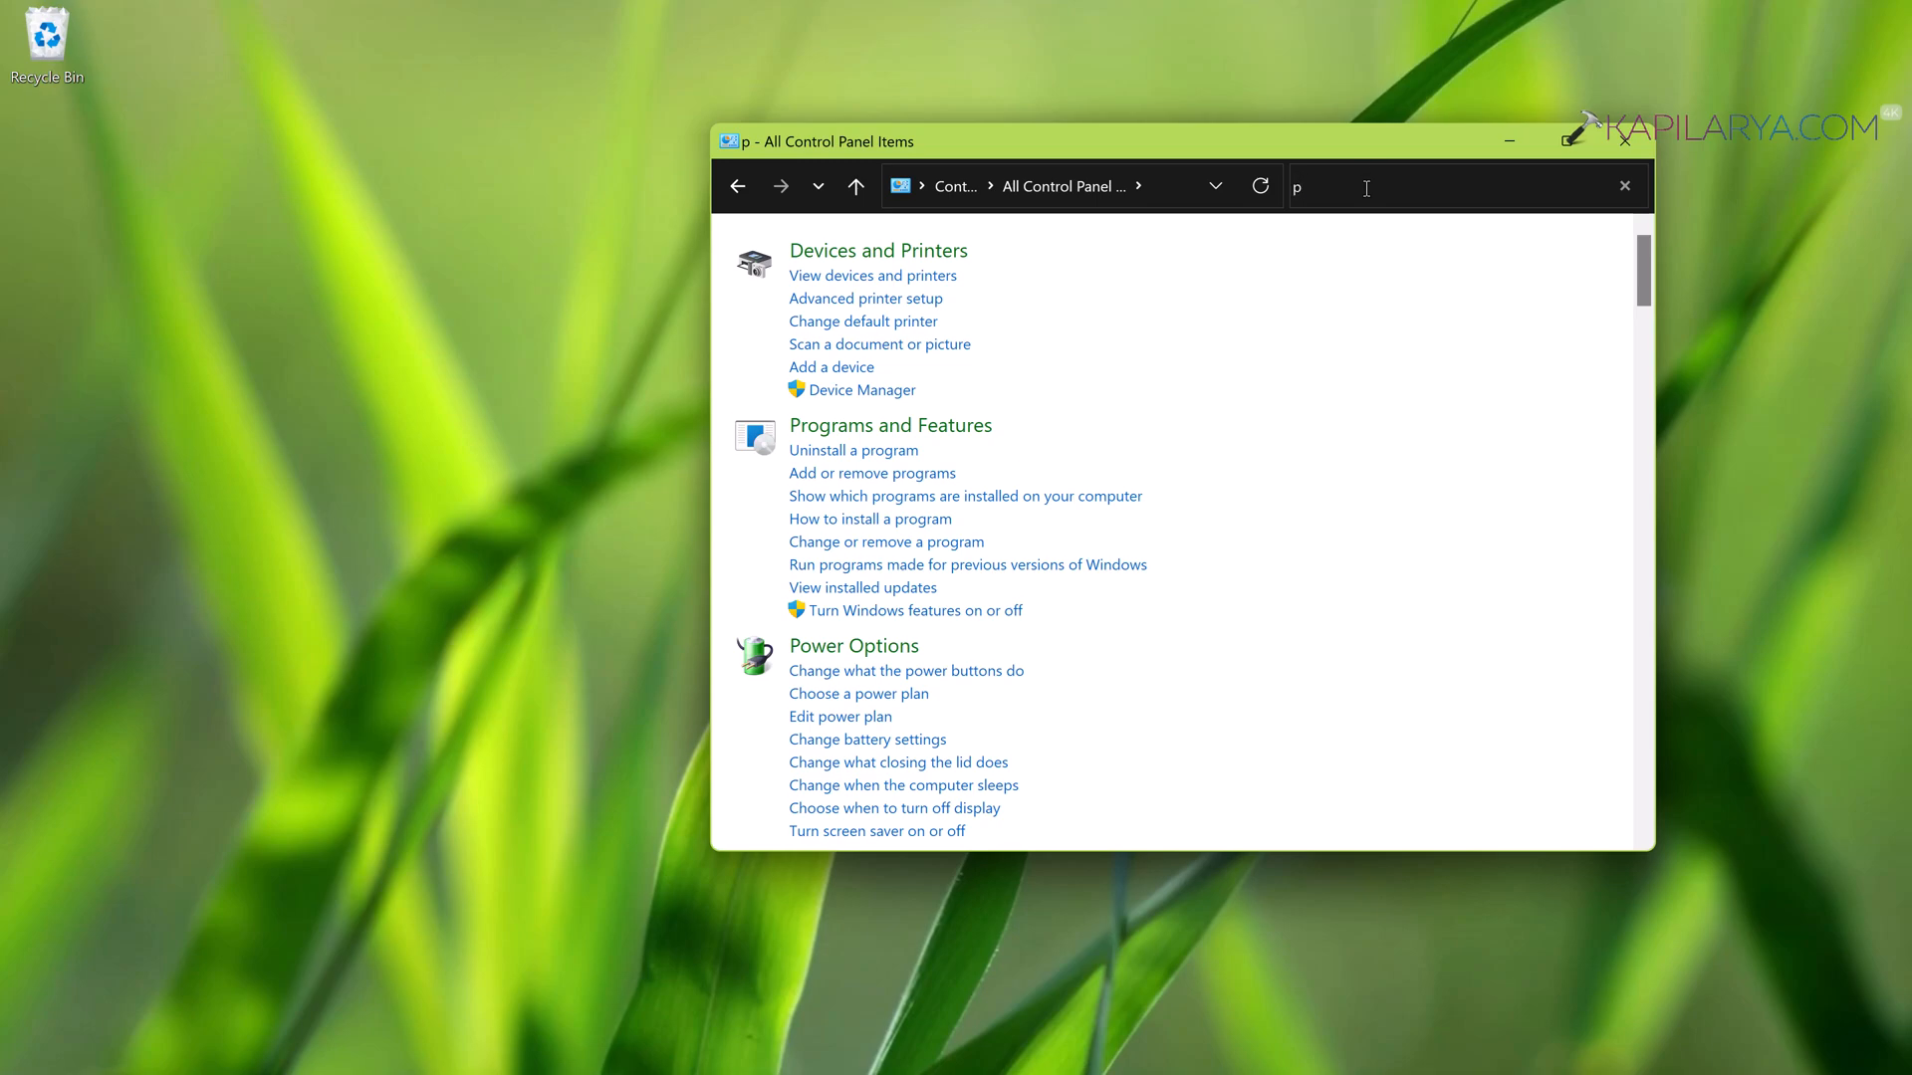
{"action": "type", "text": "assword"}
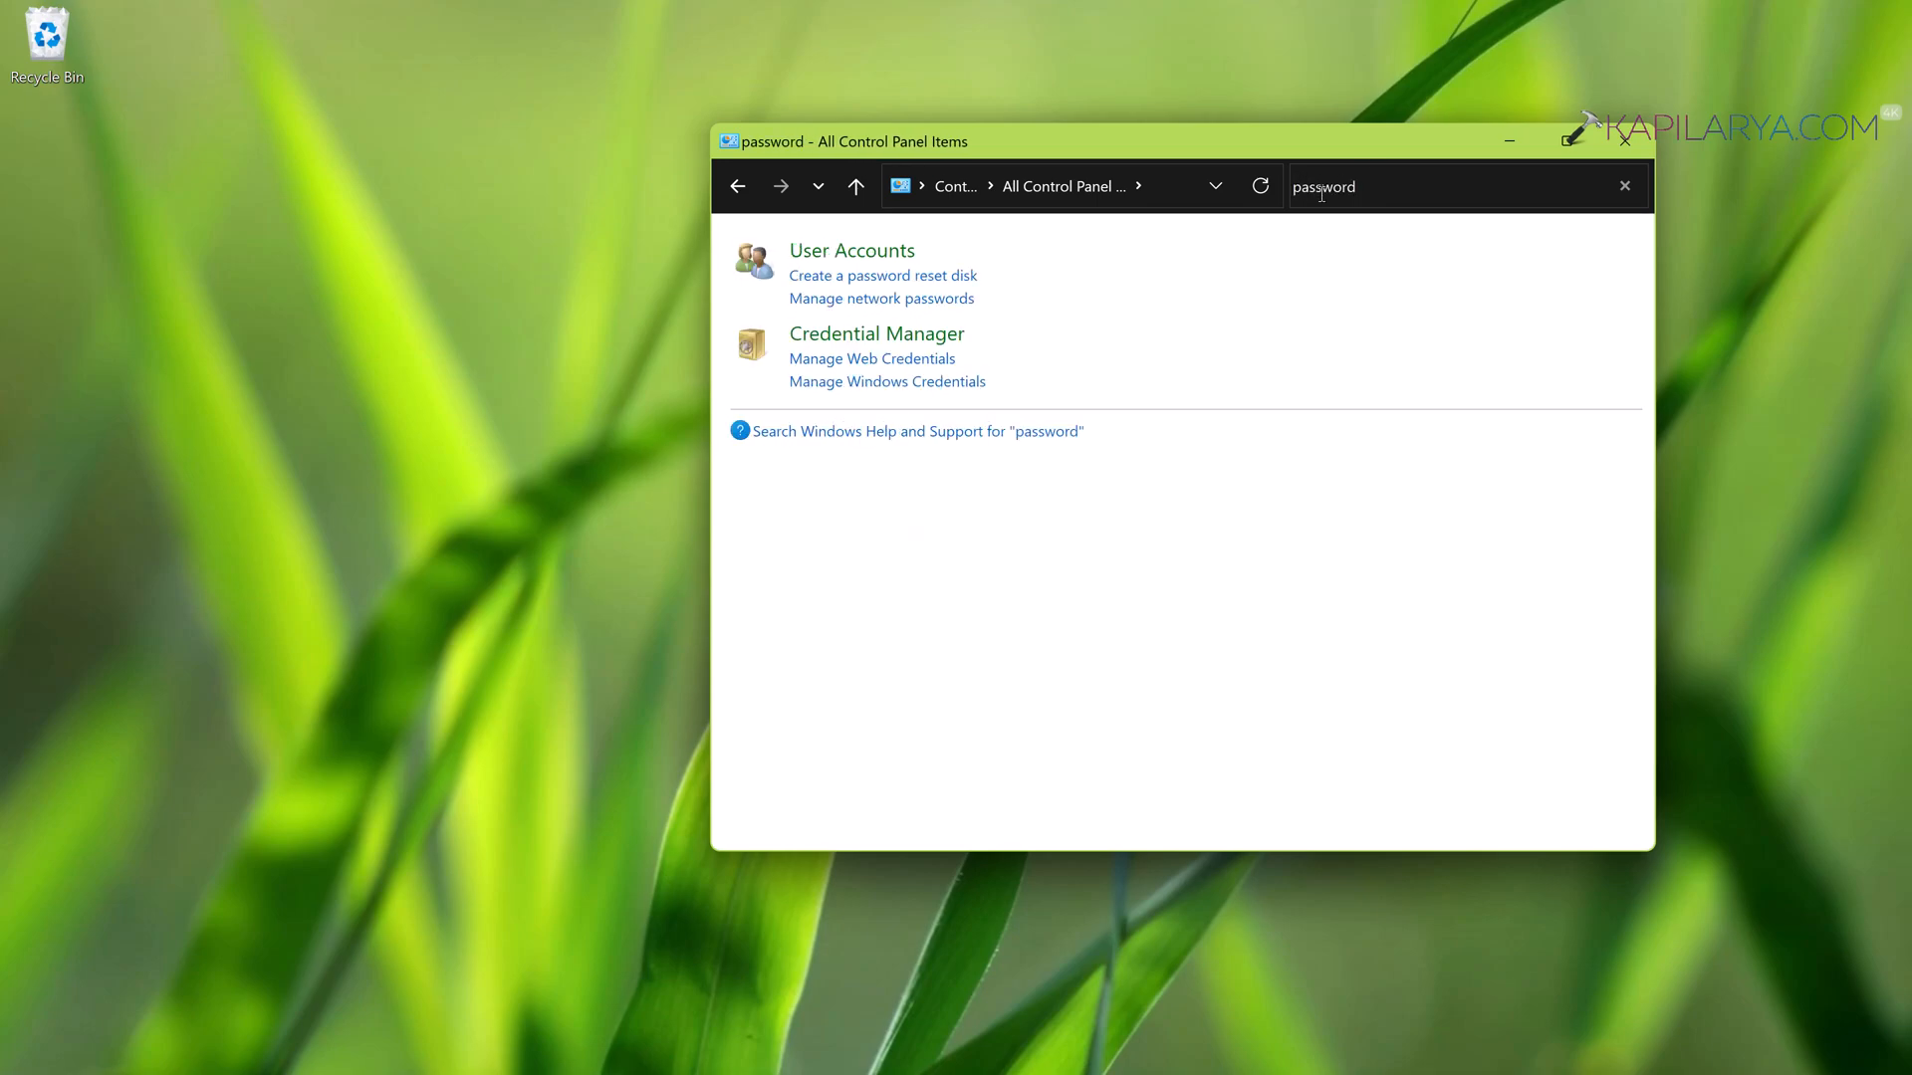
Launch the Forgotten Password Wizard and pick KAPIL'S USB (E:) as the reset disk drive
{"action": "left_click", "coordinate": [882, 275]}
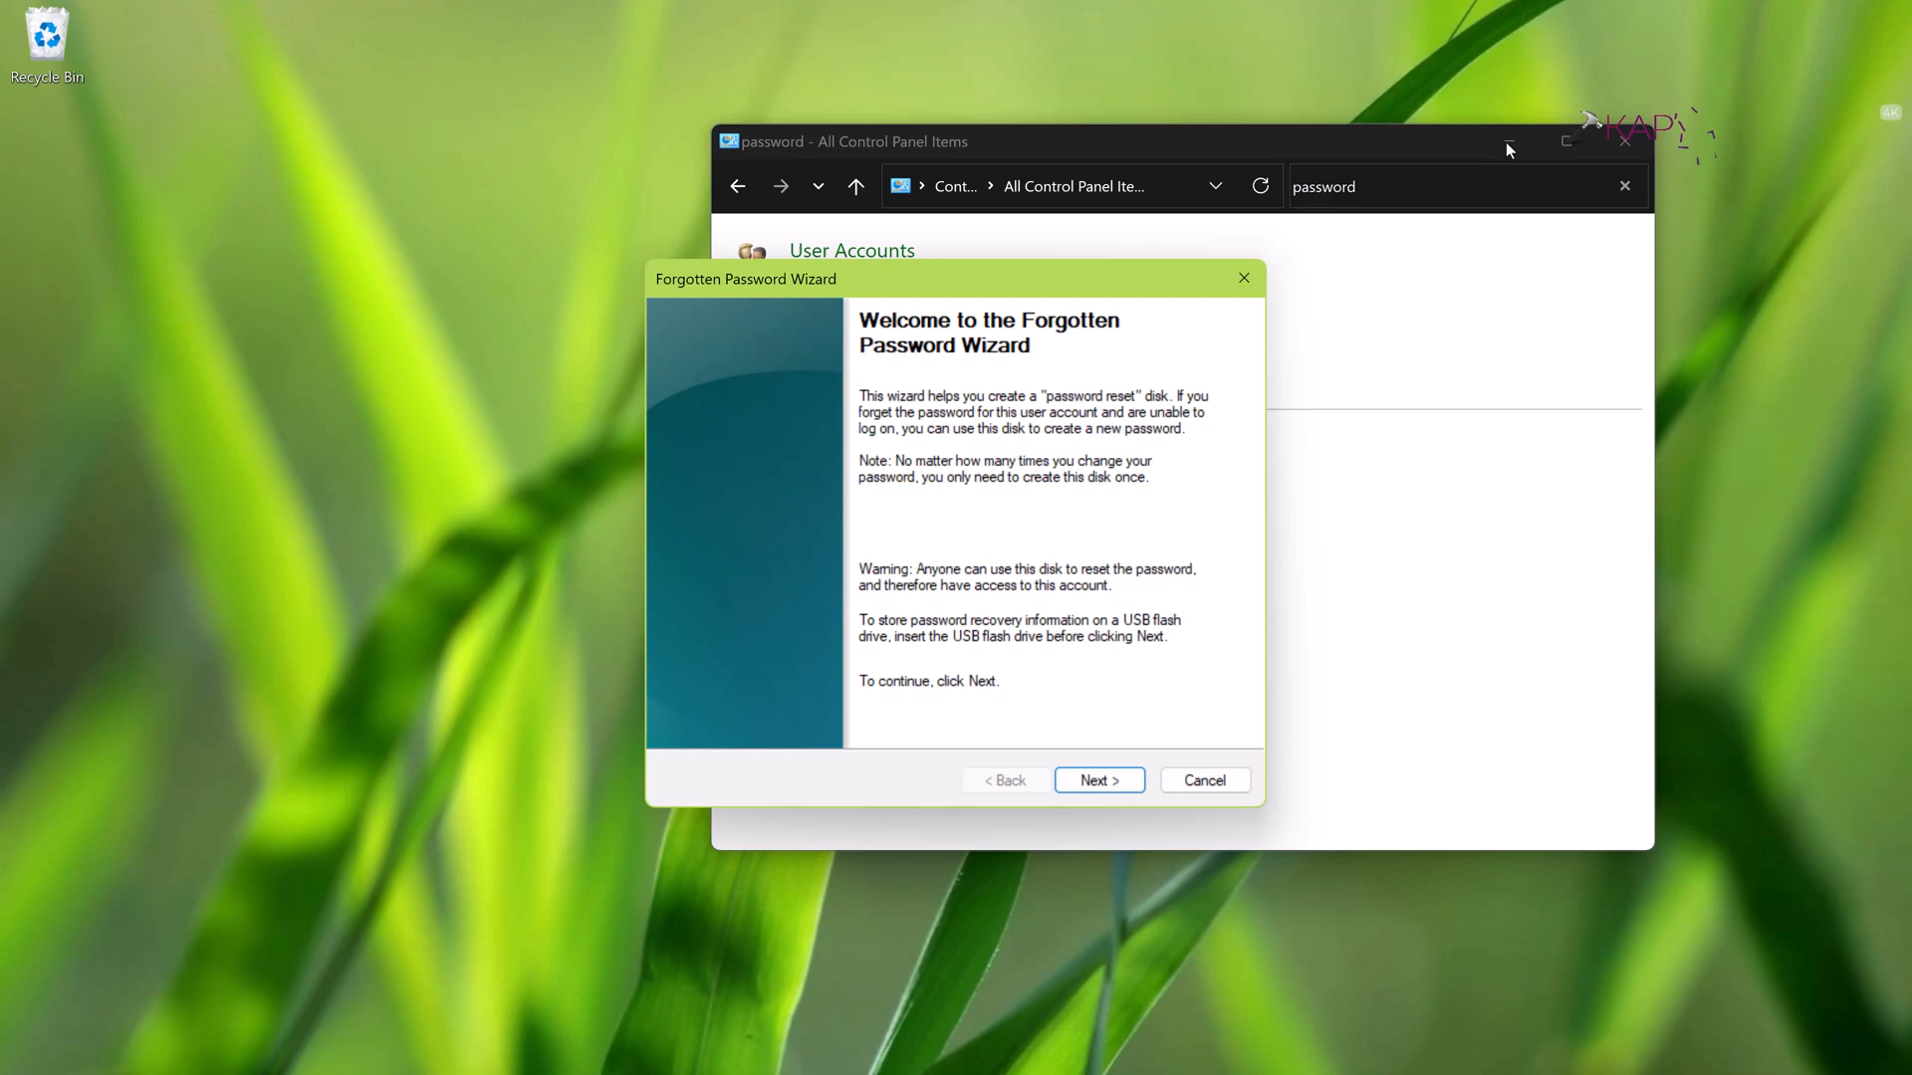
{"action": "mouse_move", "coordinate": [1263, 517]}
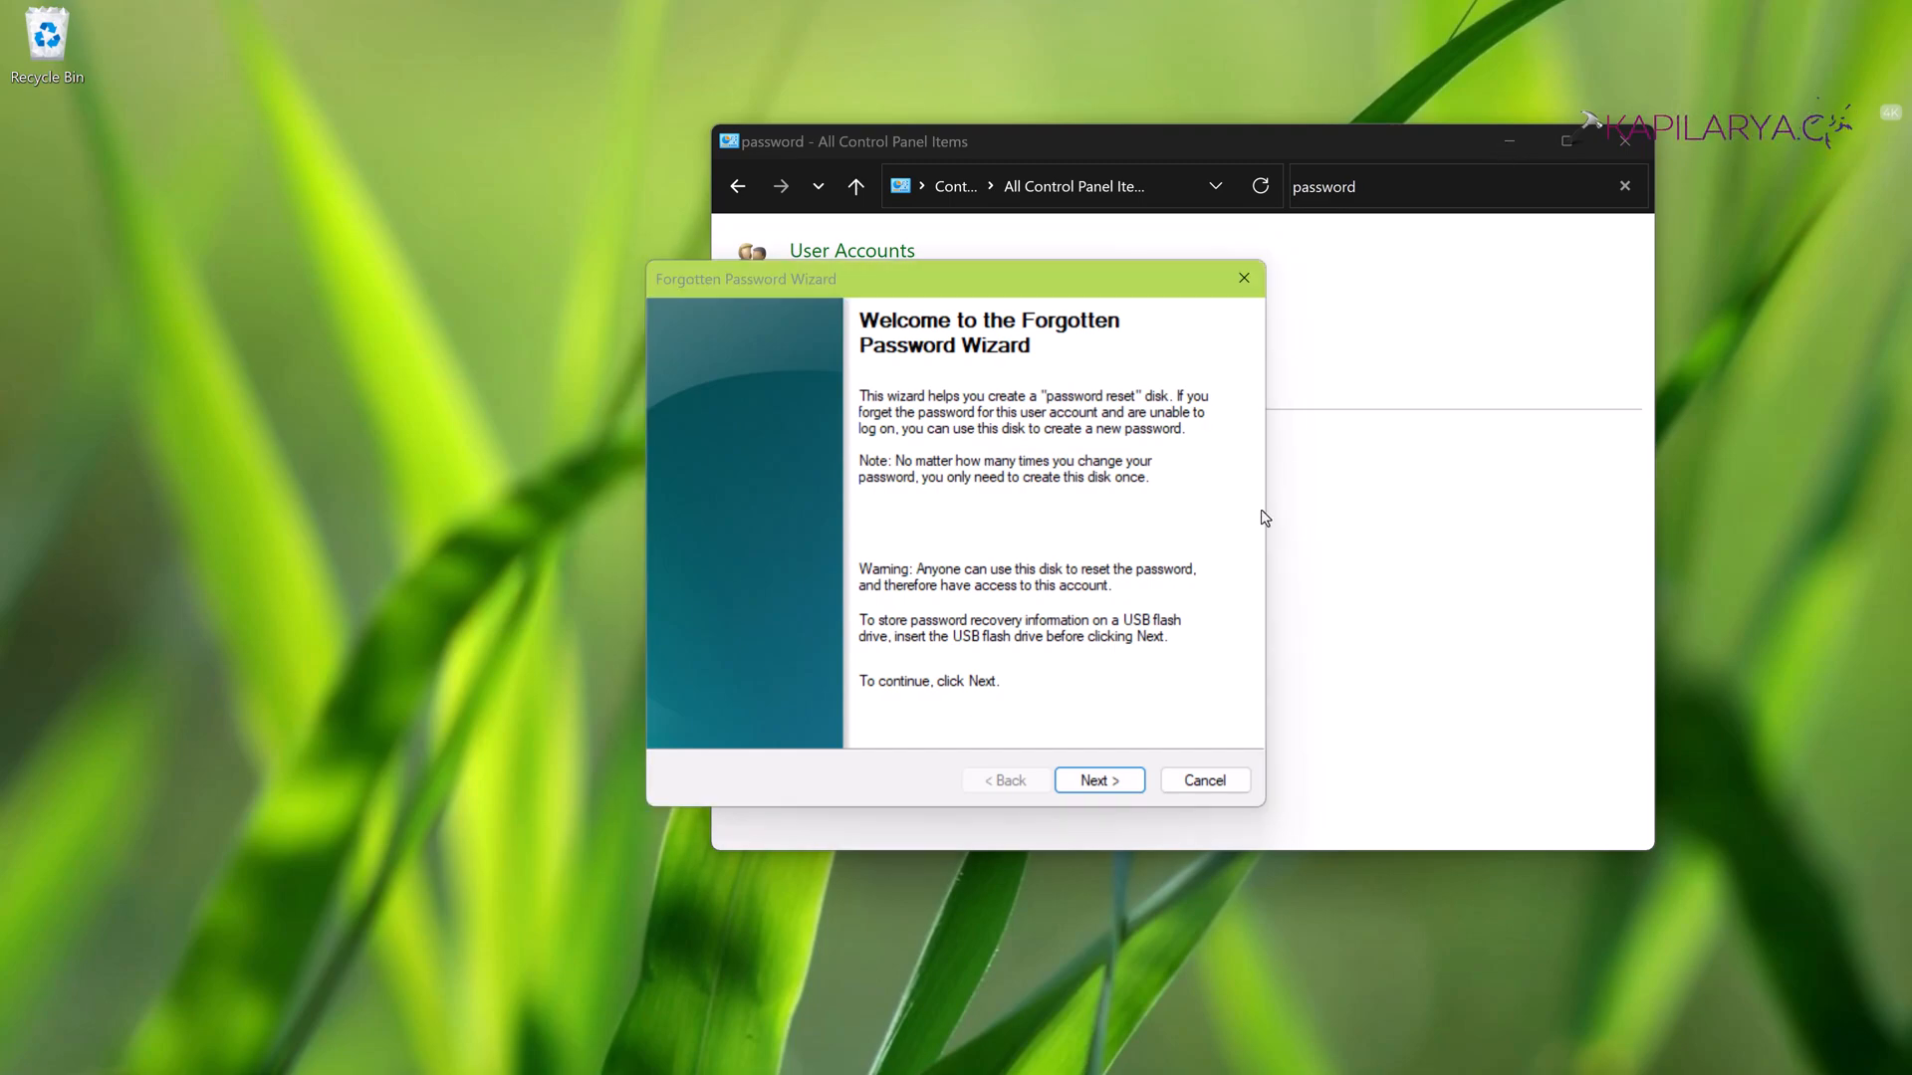
{"action": "left_click", "coordinate": [1099, 780]}
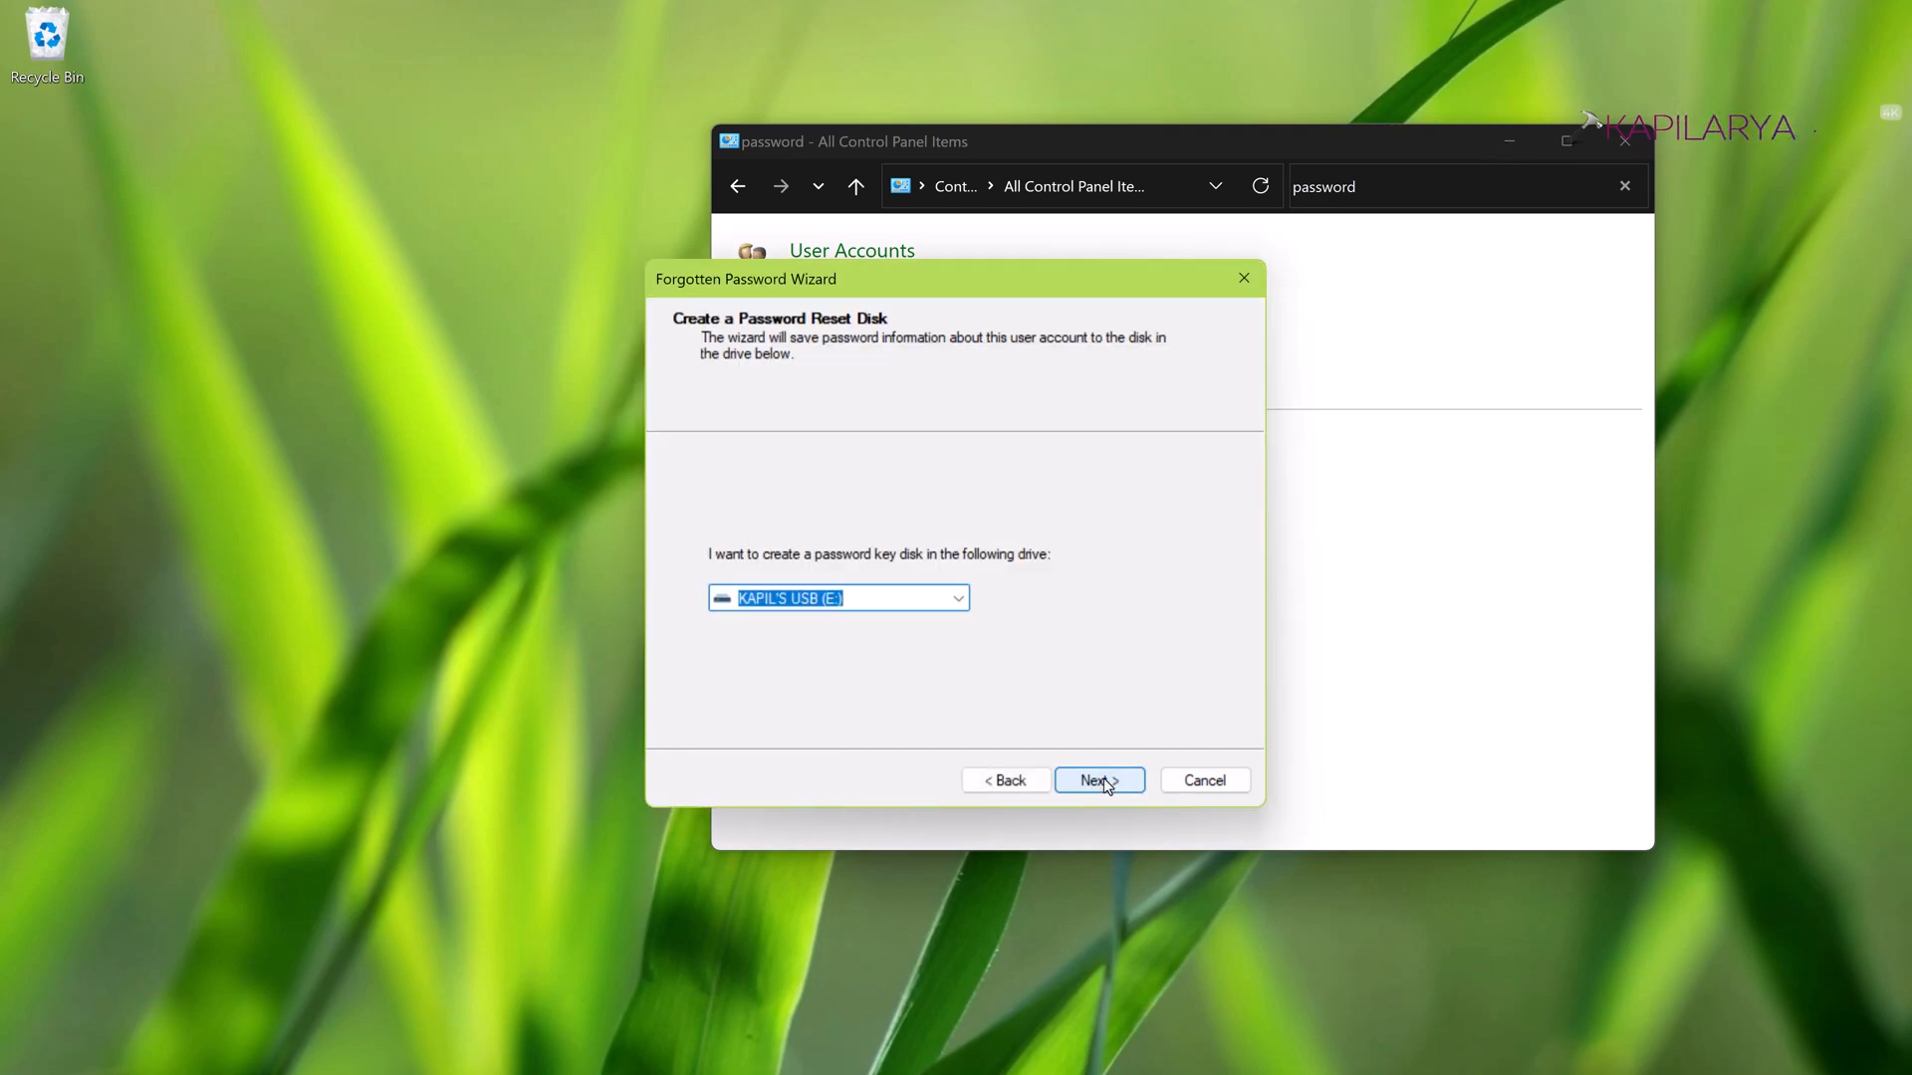
{"action": "mouse_move", "coordinate": [1785, 1012]}
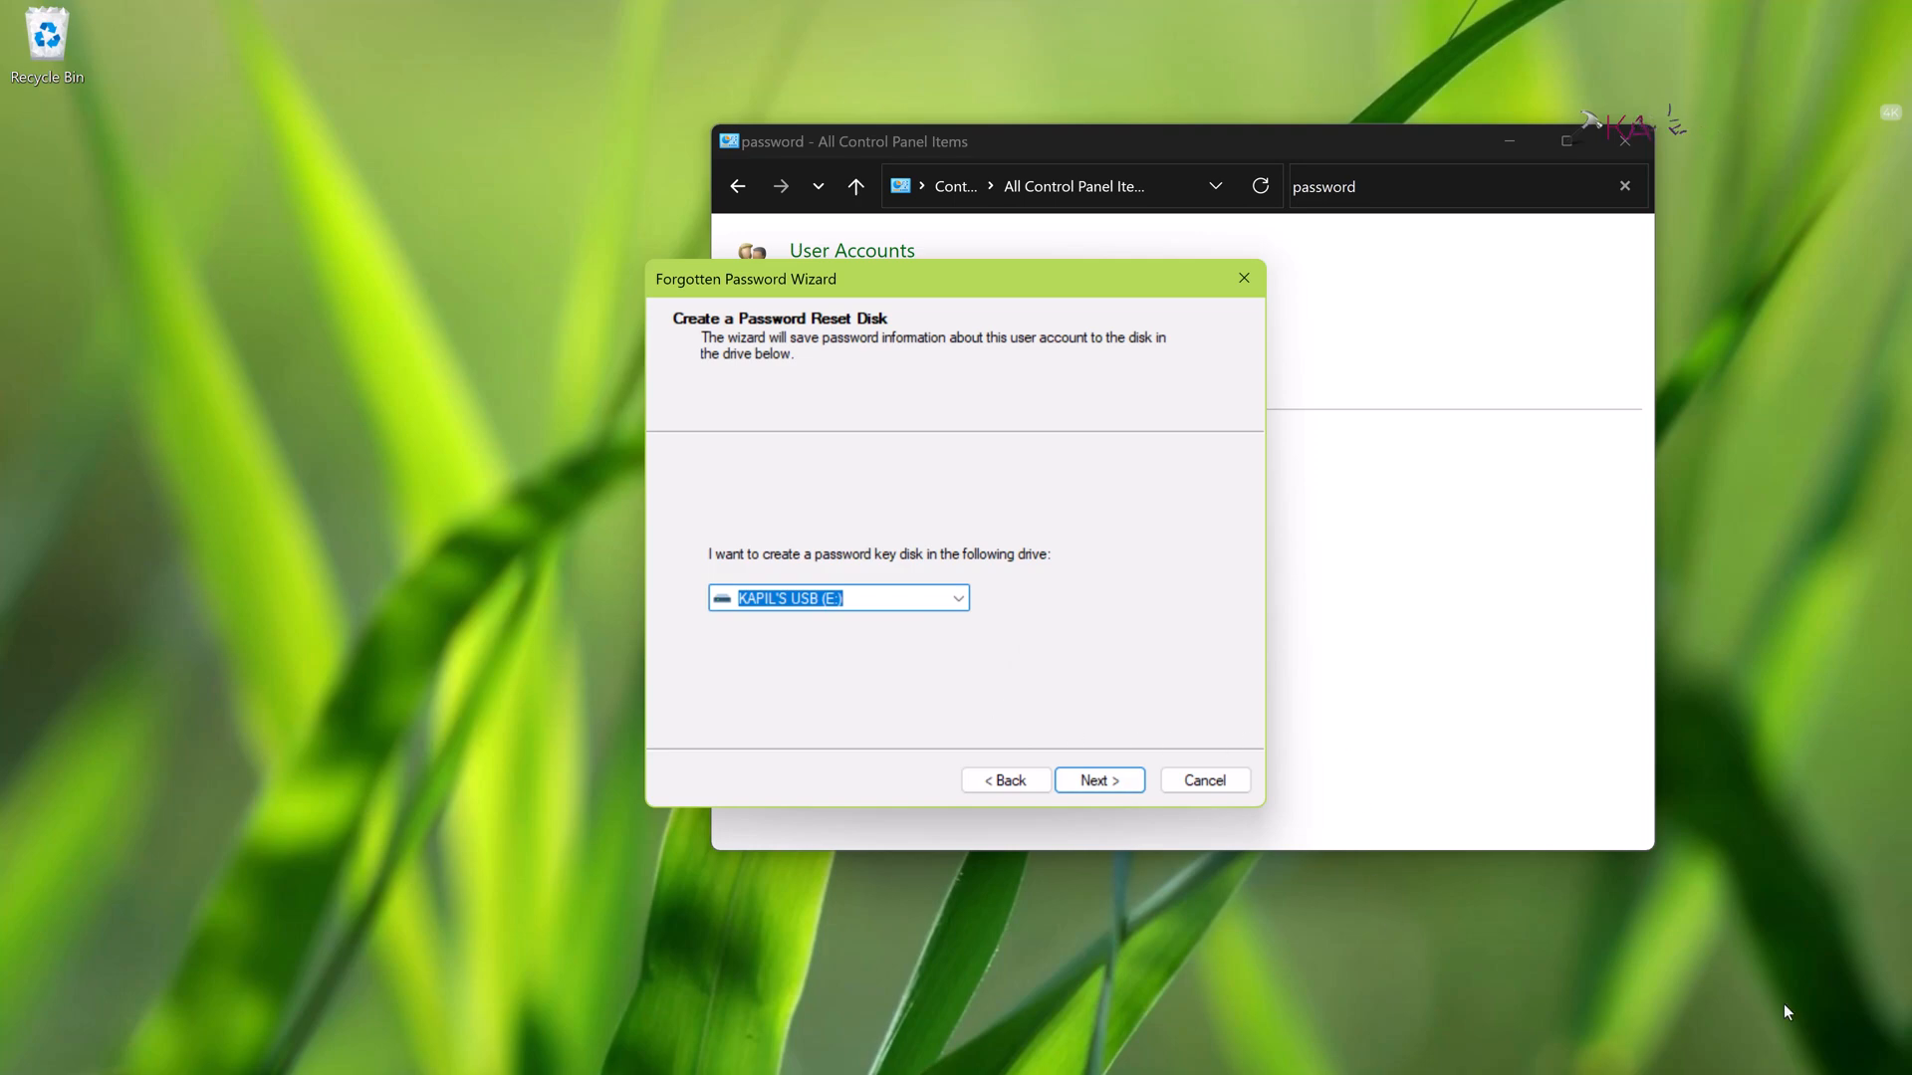
{"action": "mouse_move", "coordinate": [971, 605]}
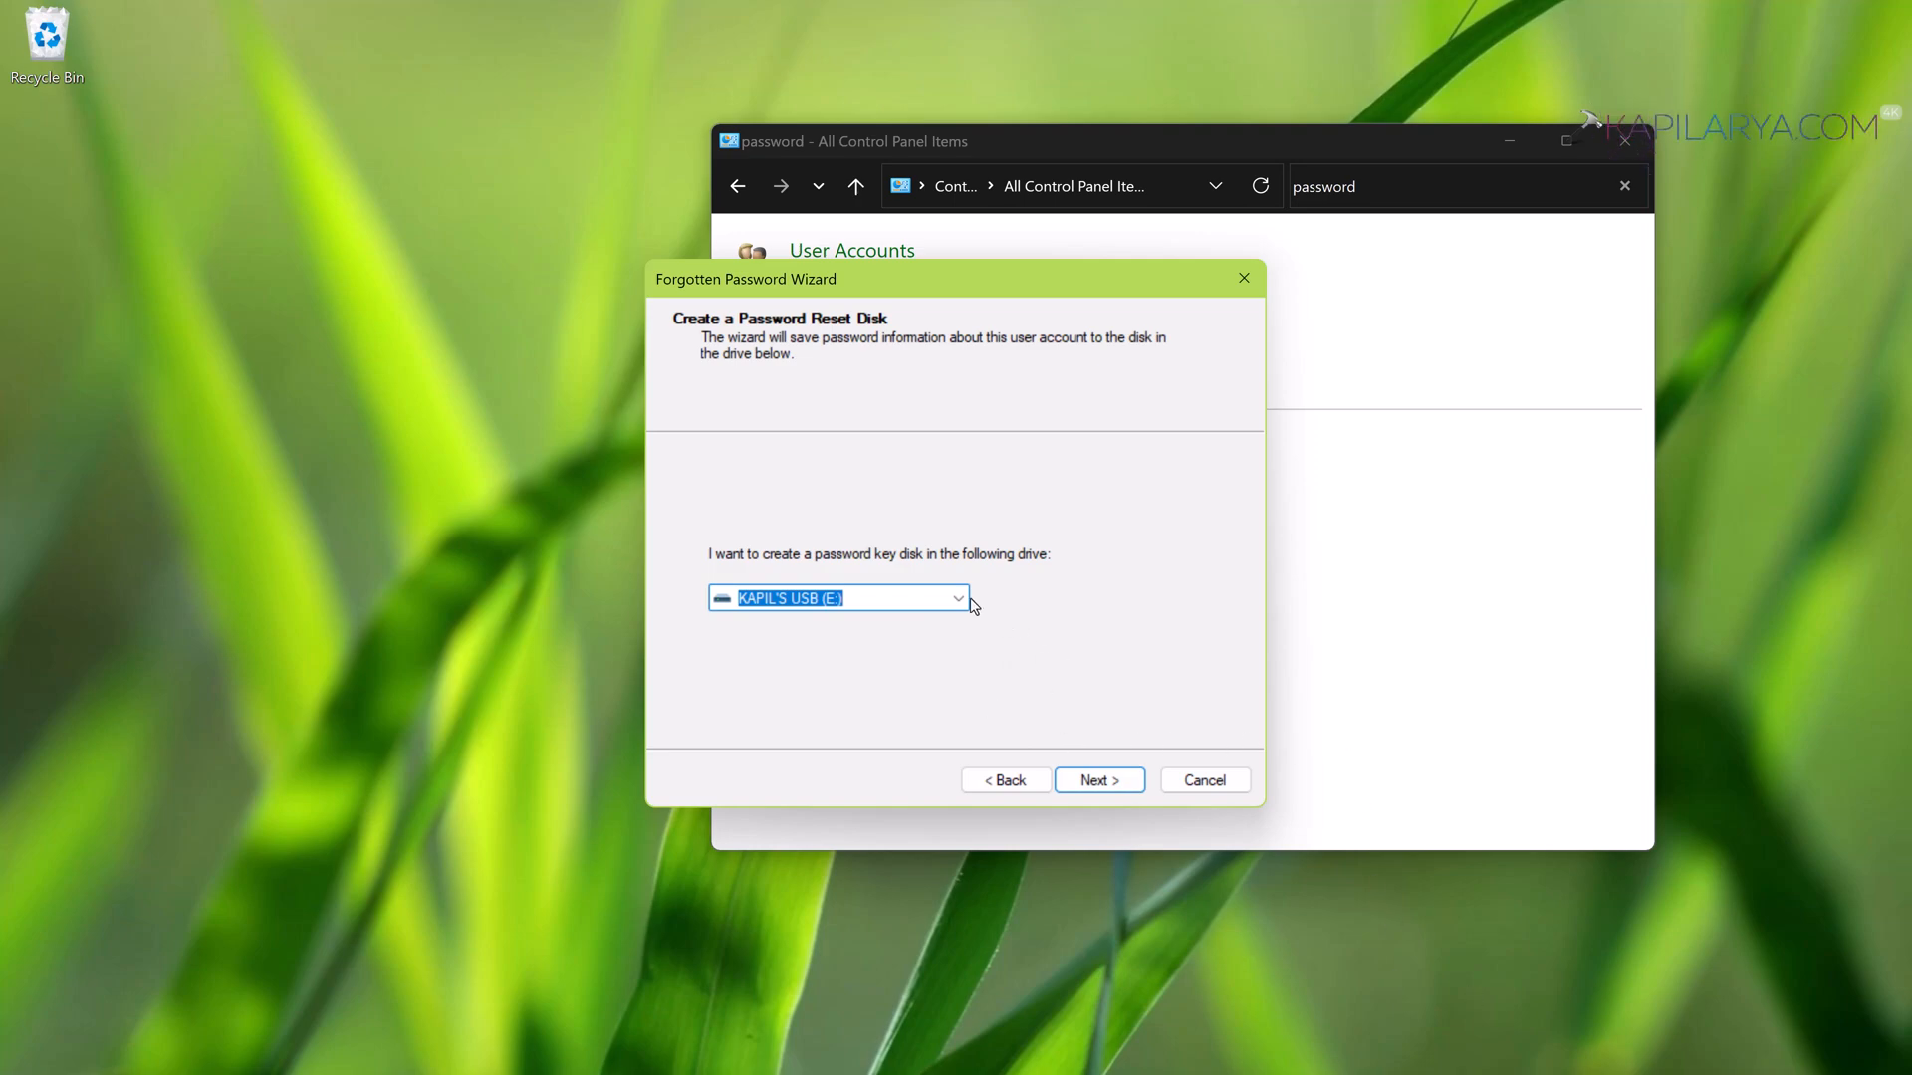
{"action": "left_click", "coordinate": [958, 598]}
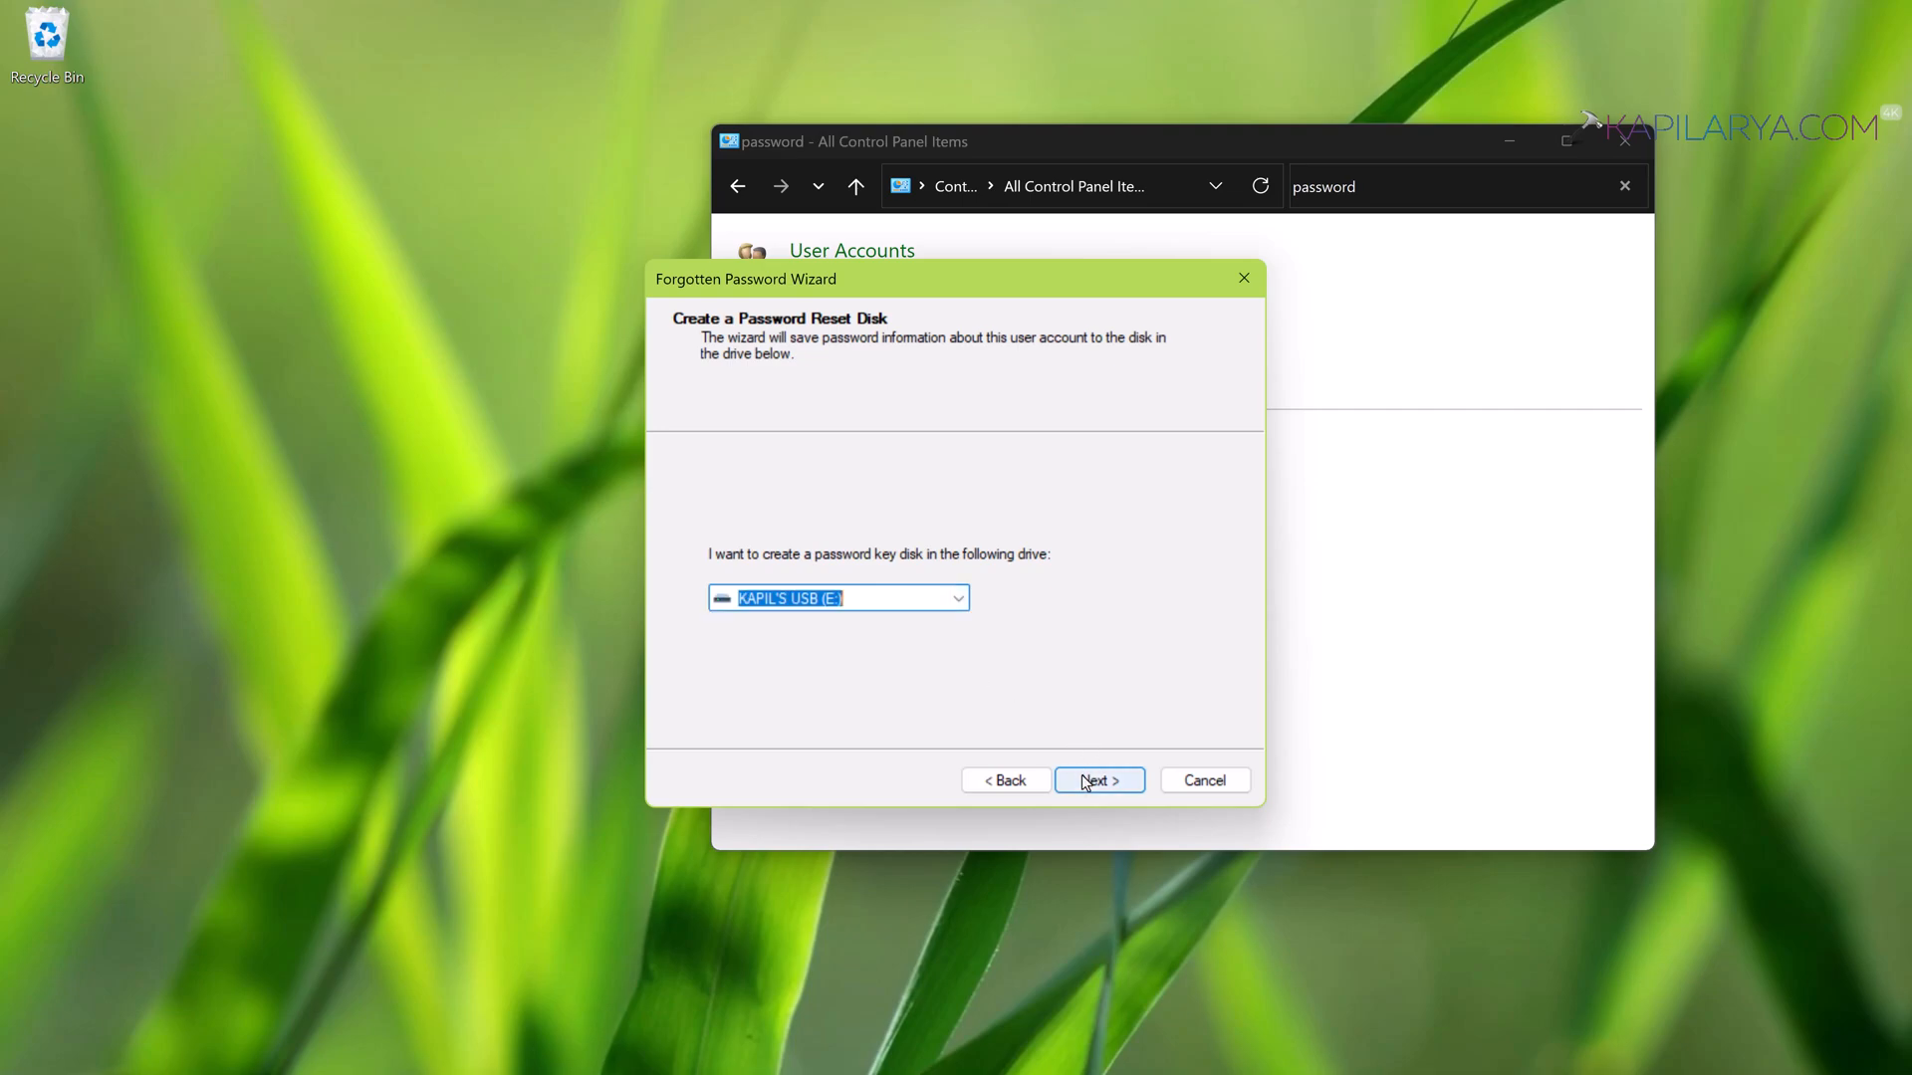
Advance to the Current User Account Password page and dismiss the Wrong Password warning
{"action": "left_click", "coordinate": [1099, 780]}
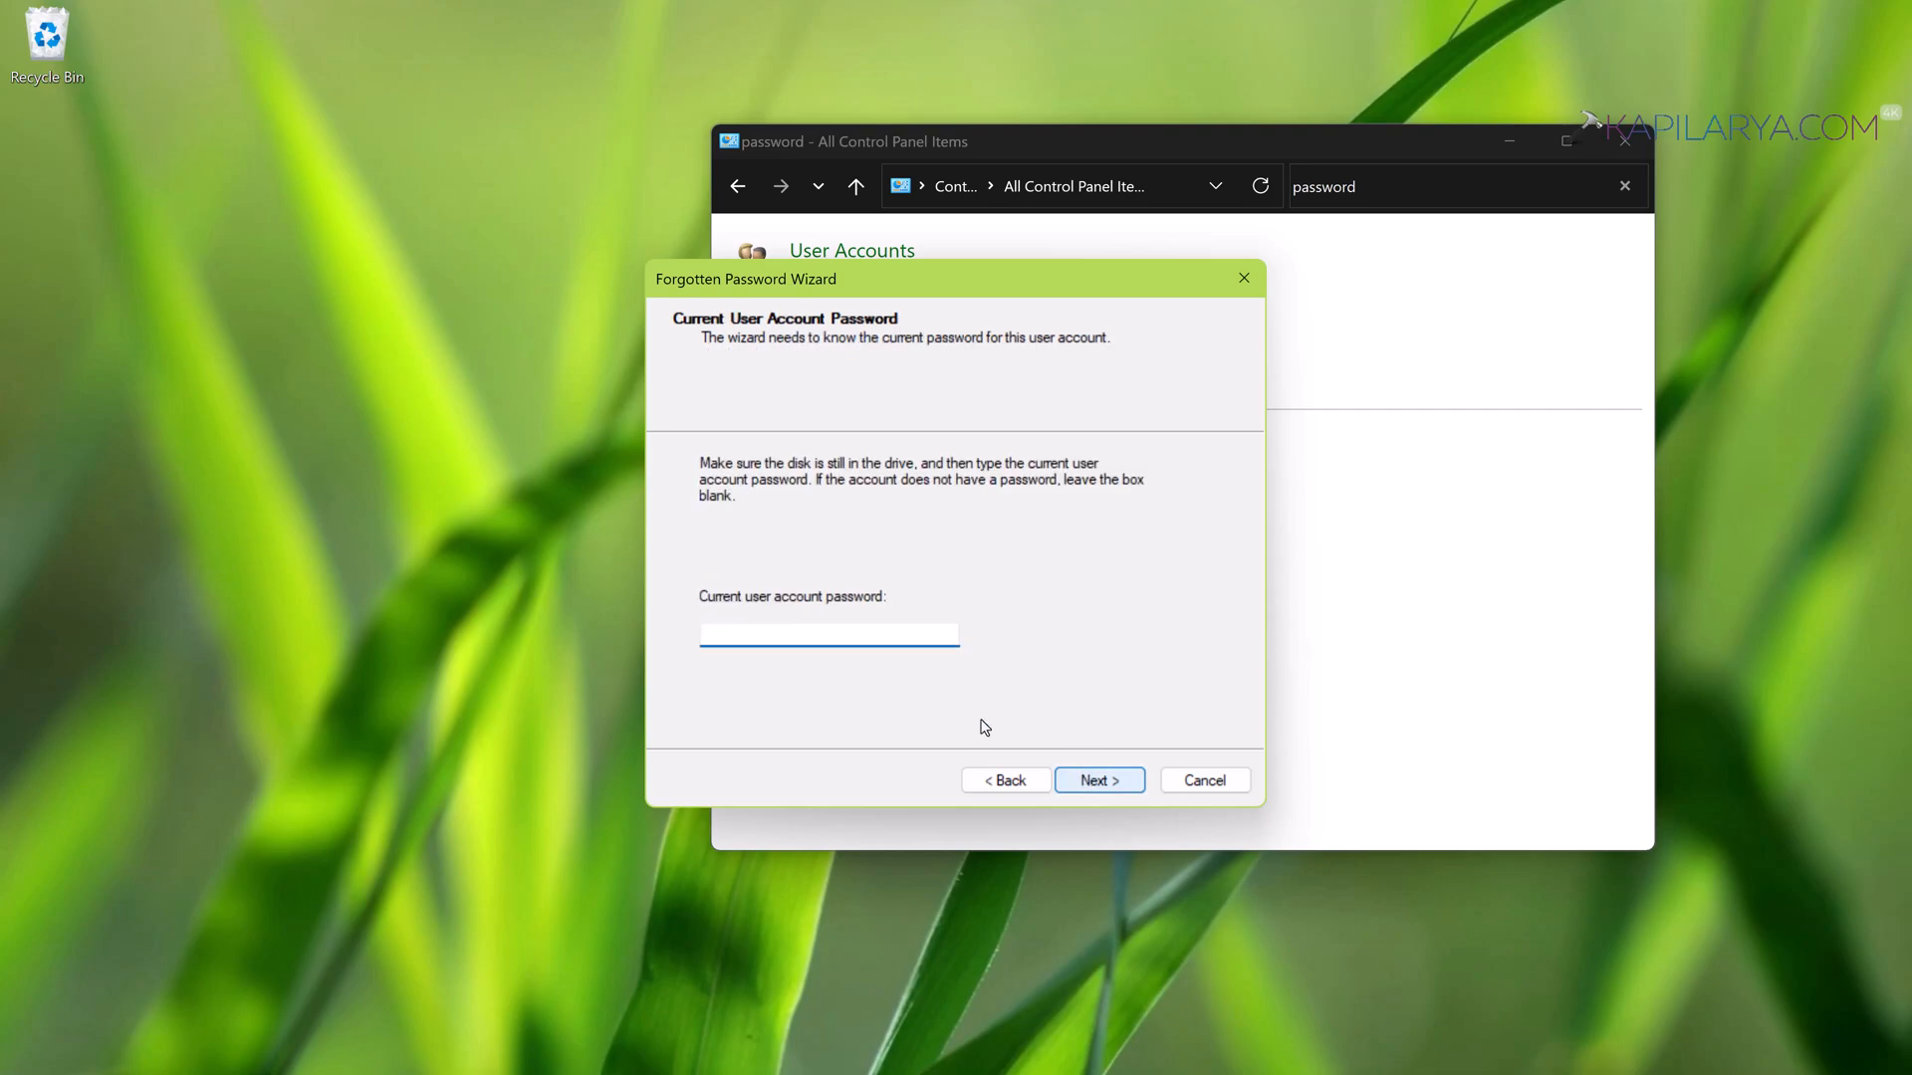
{"action": "left_click", "coordinate": [829, 635]}
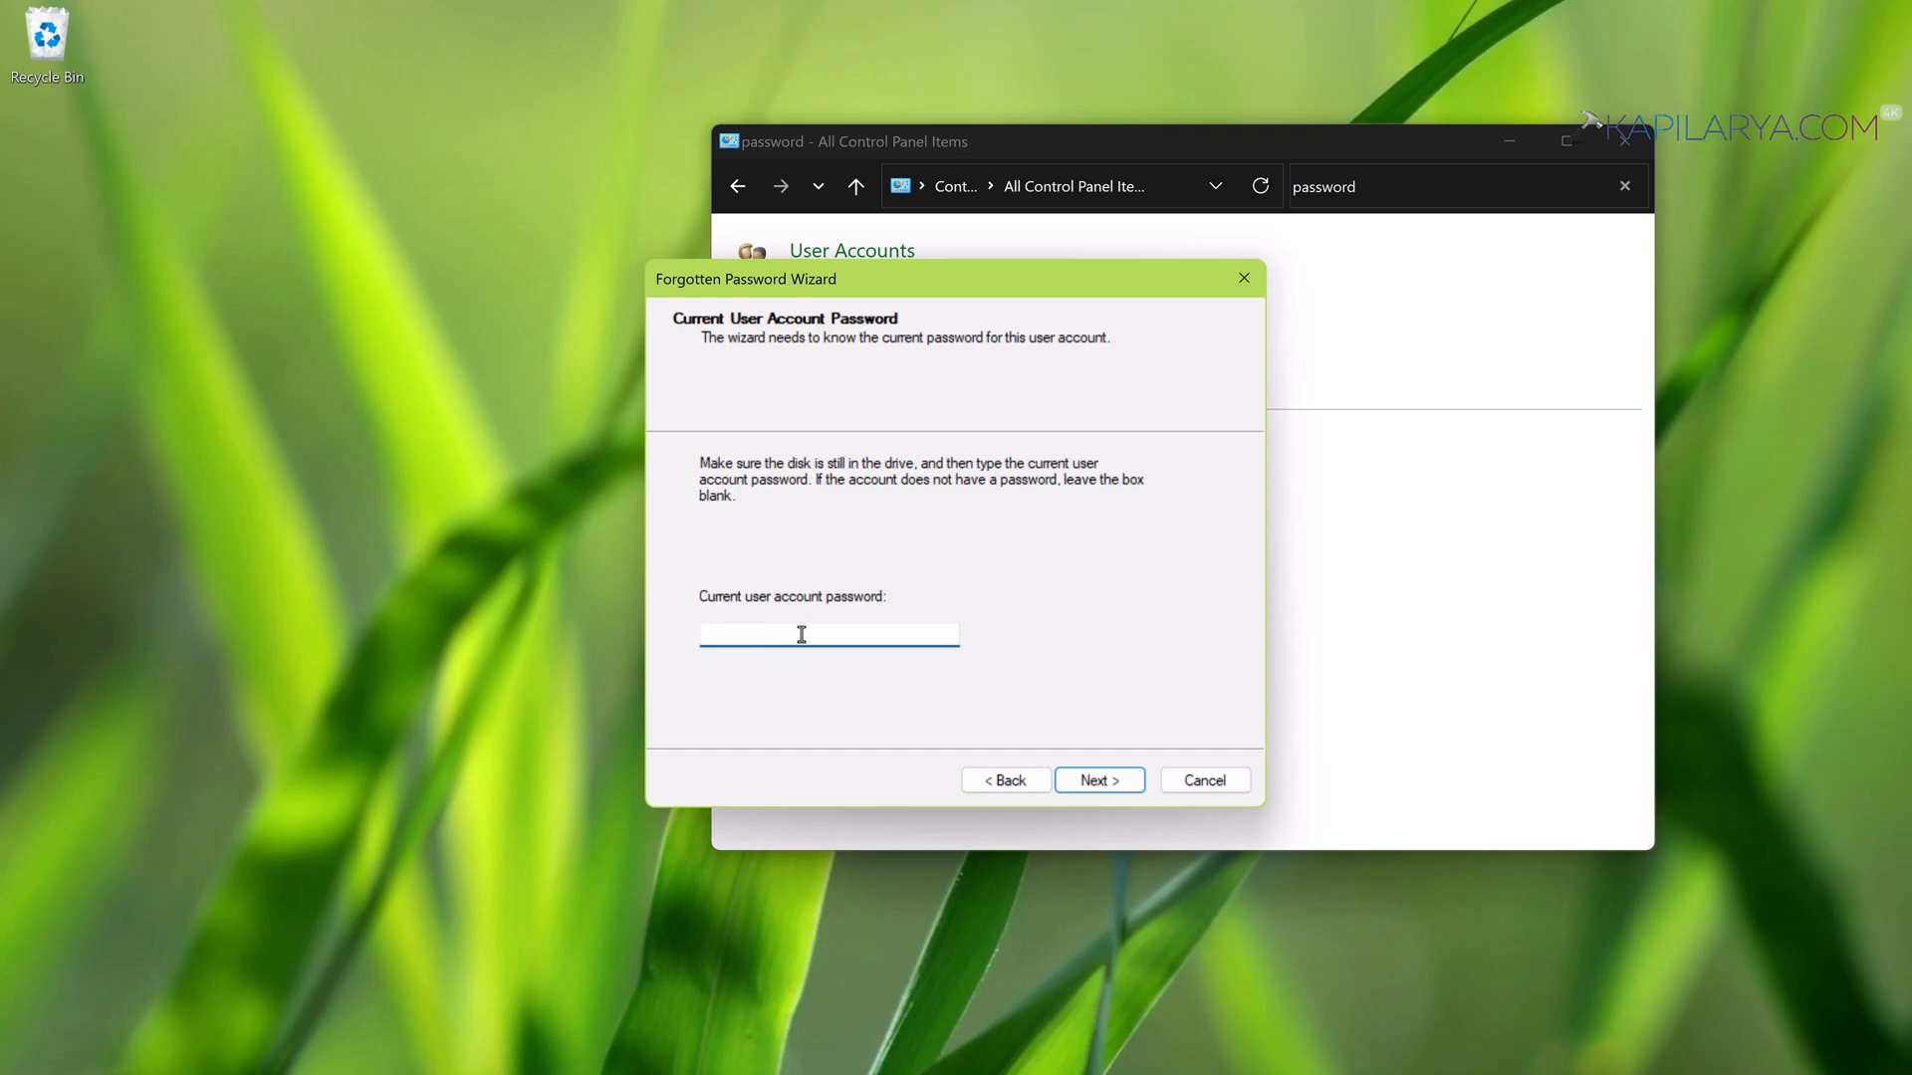
{"action": "mouse_move", "coordinate": [884, 677]}
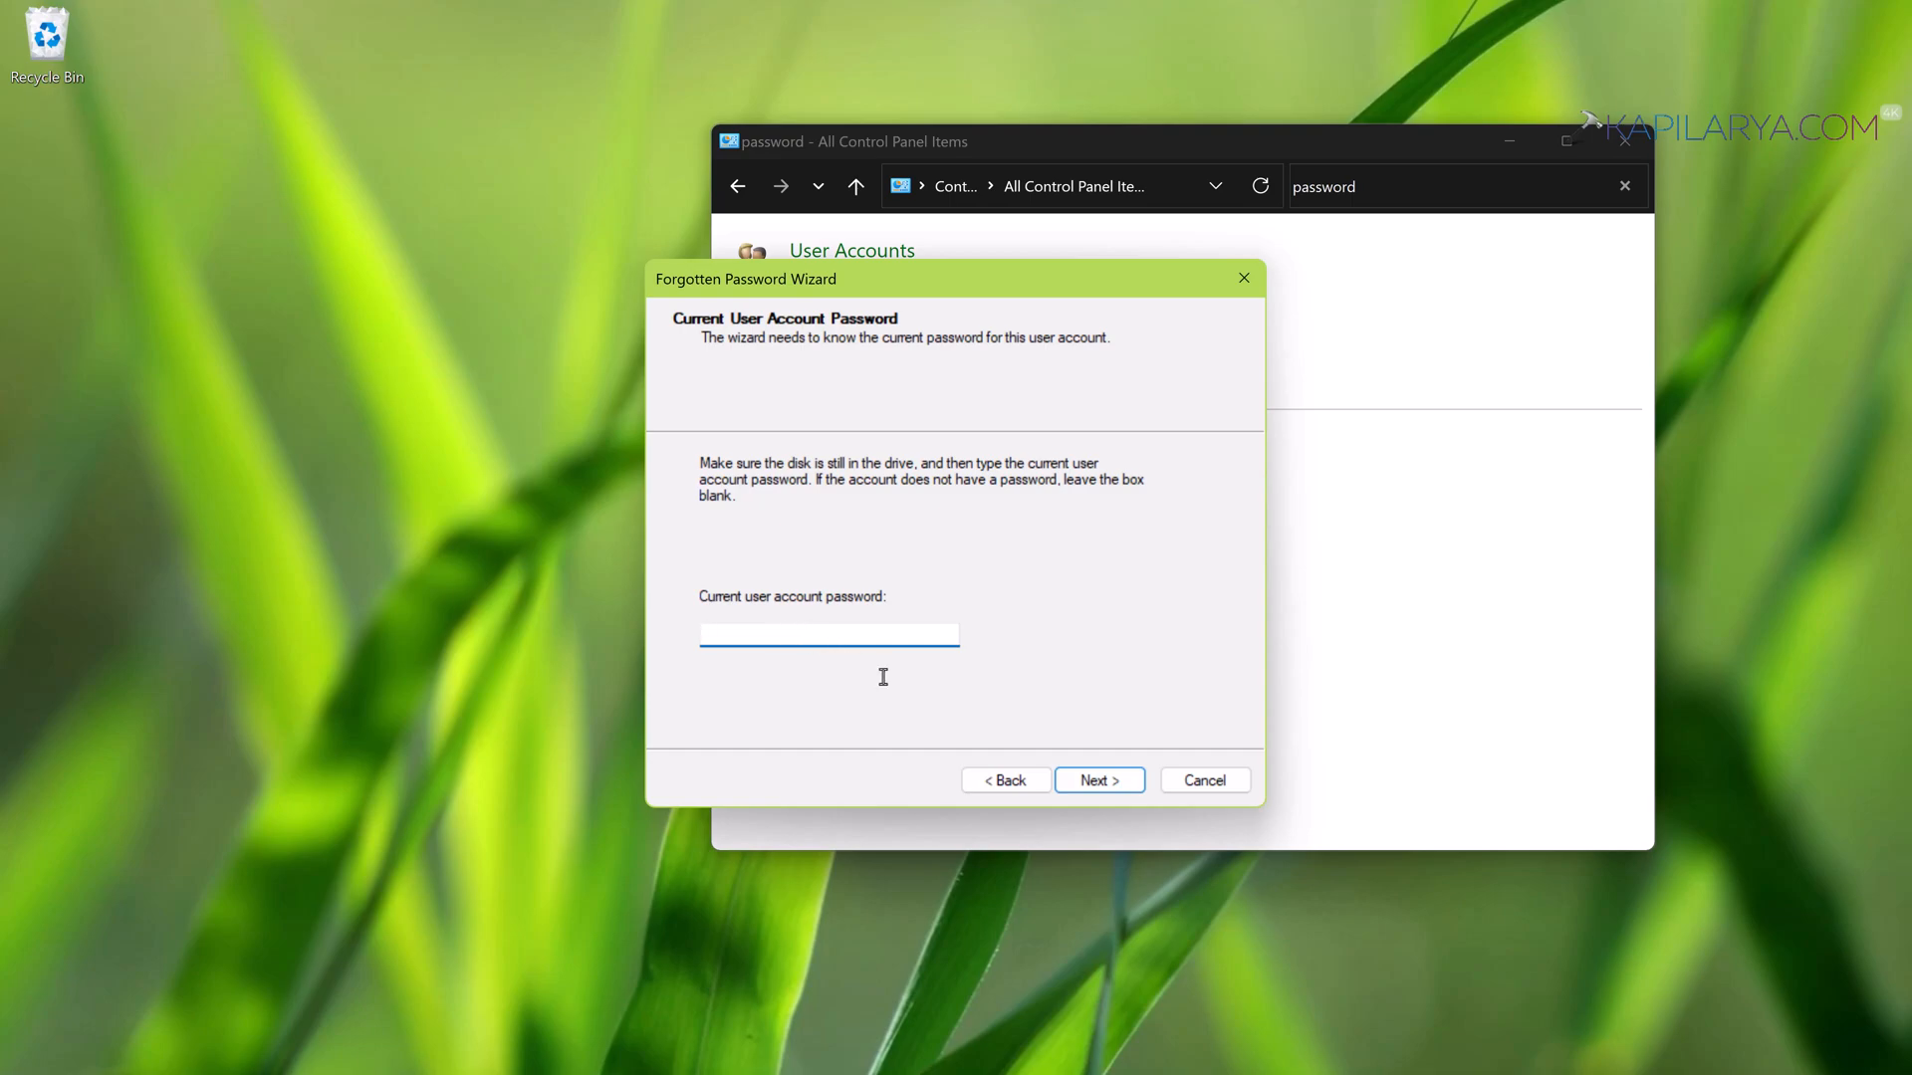
{"action": "left_click", "coordinate": [1099, 781]}
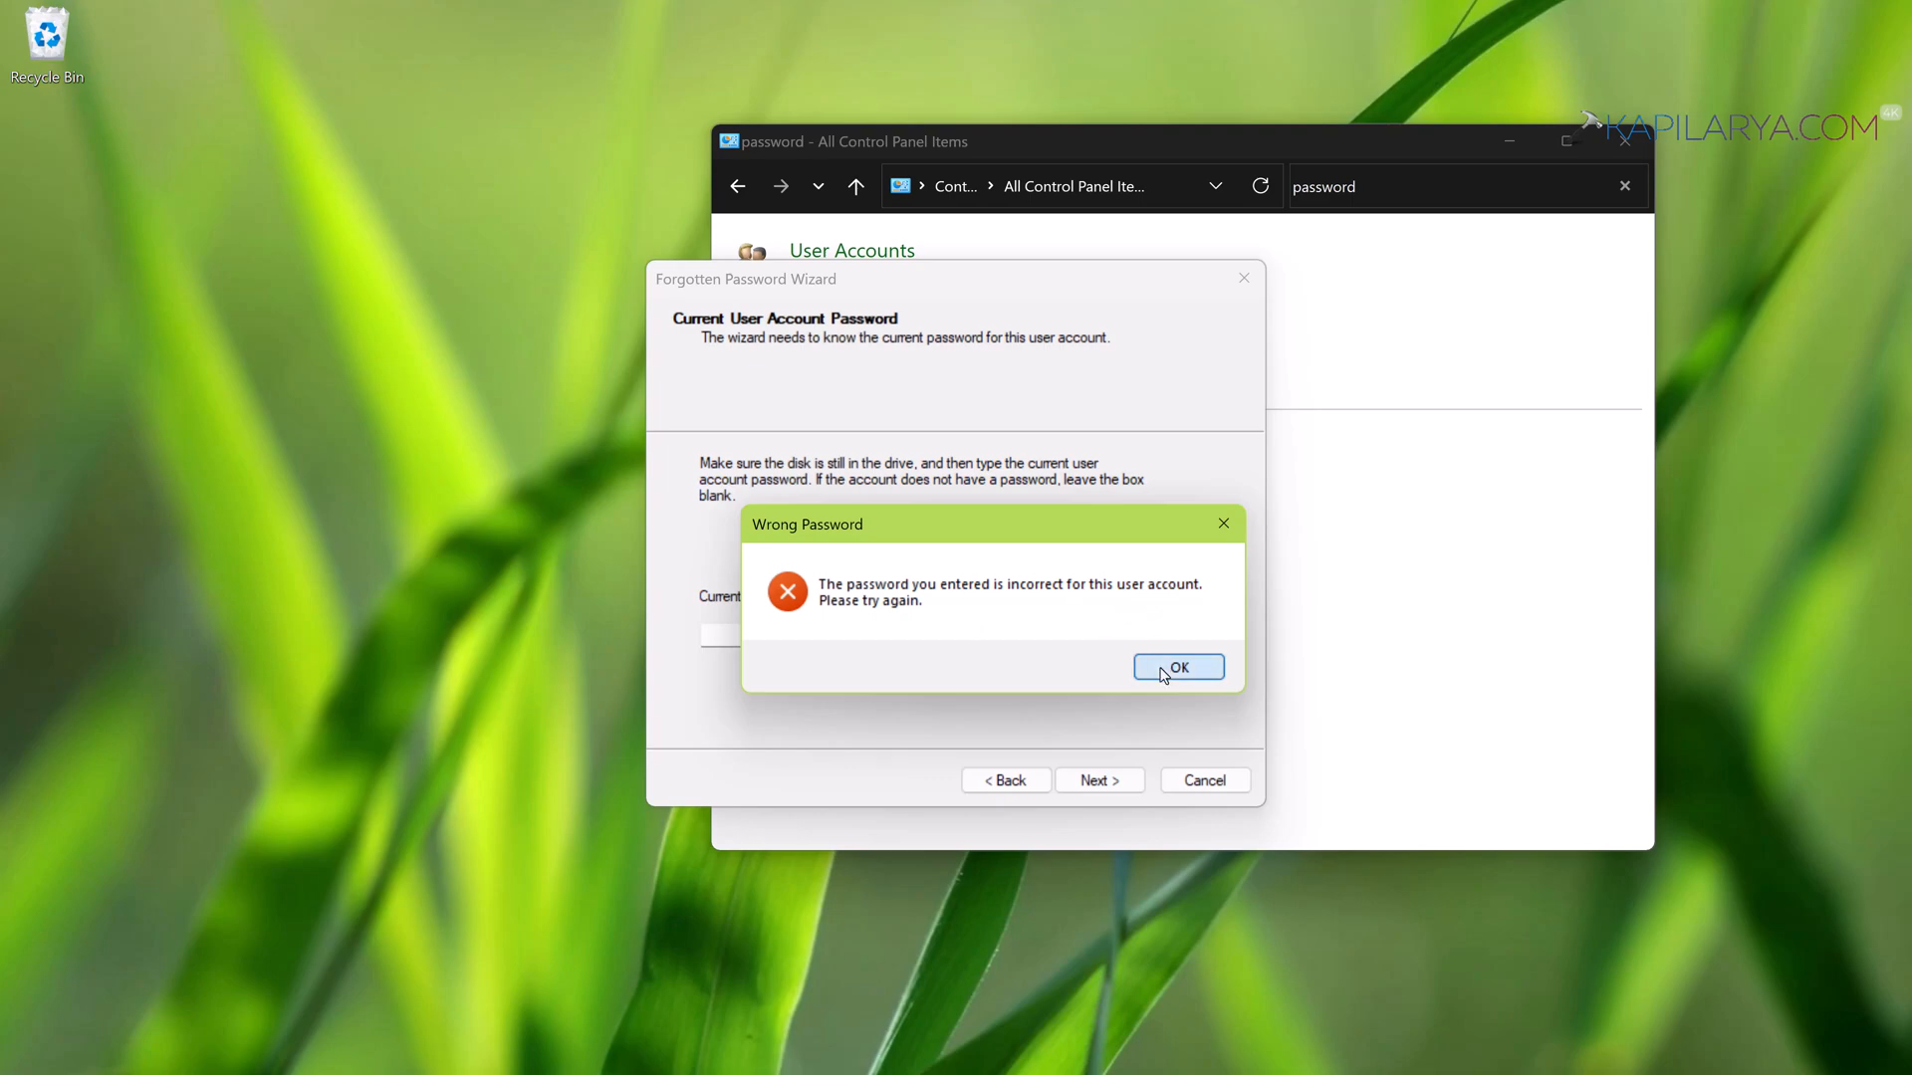
{"action": "left_click", "coordinate": [1179, 667]}
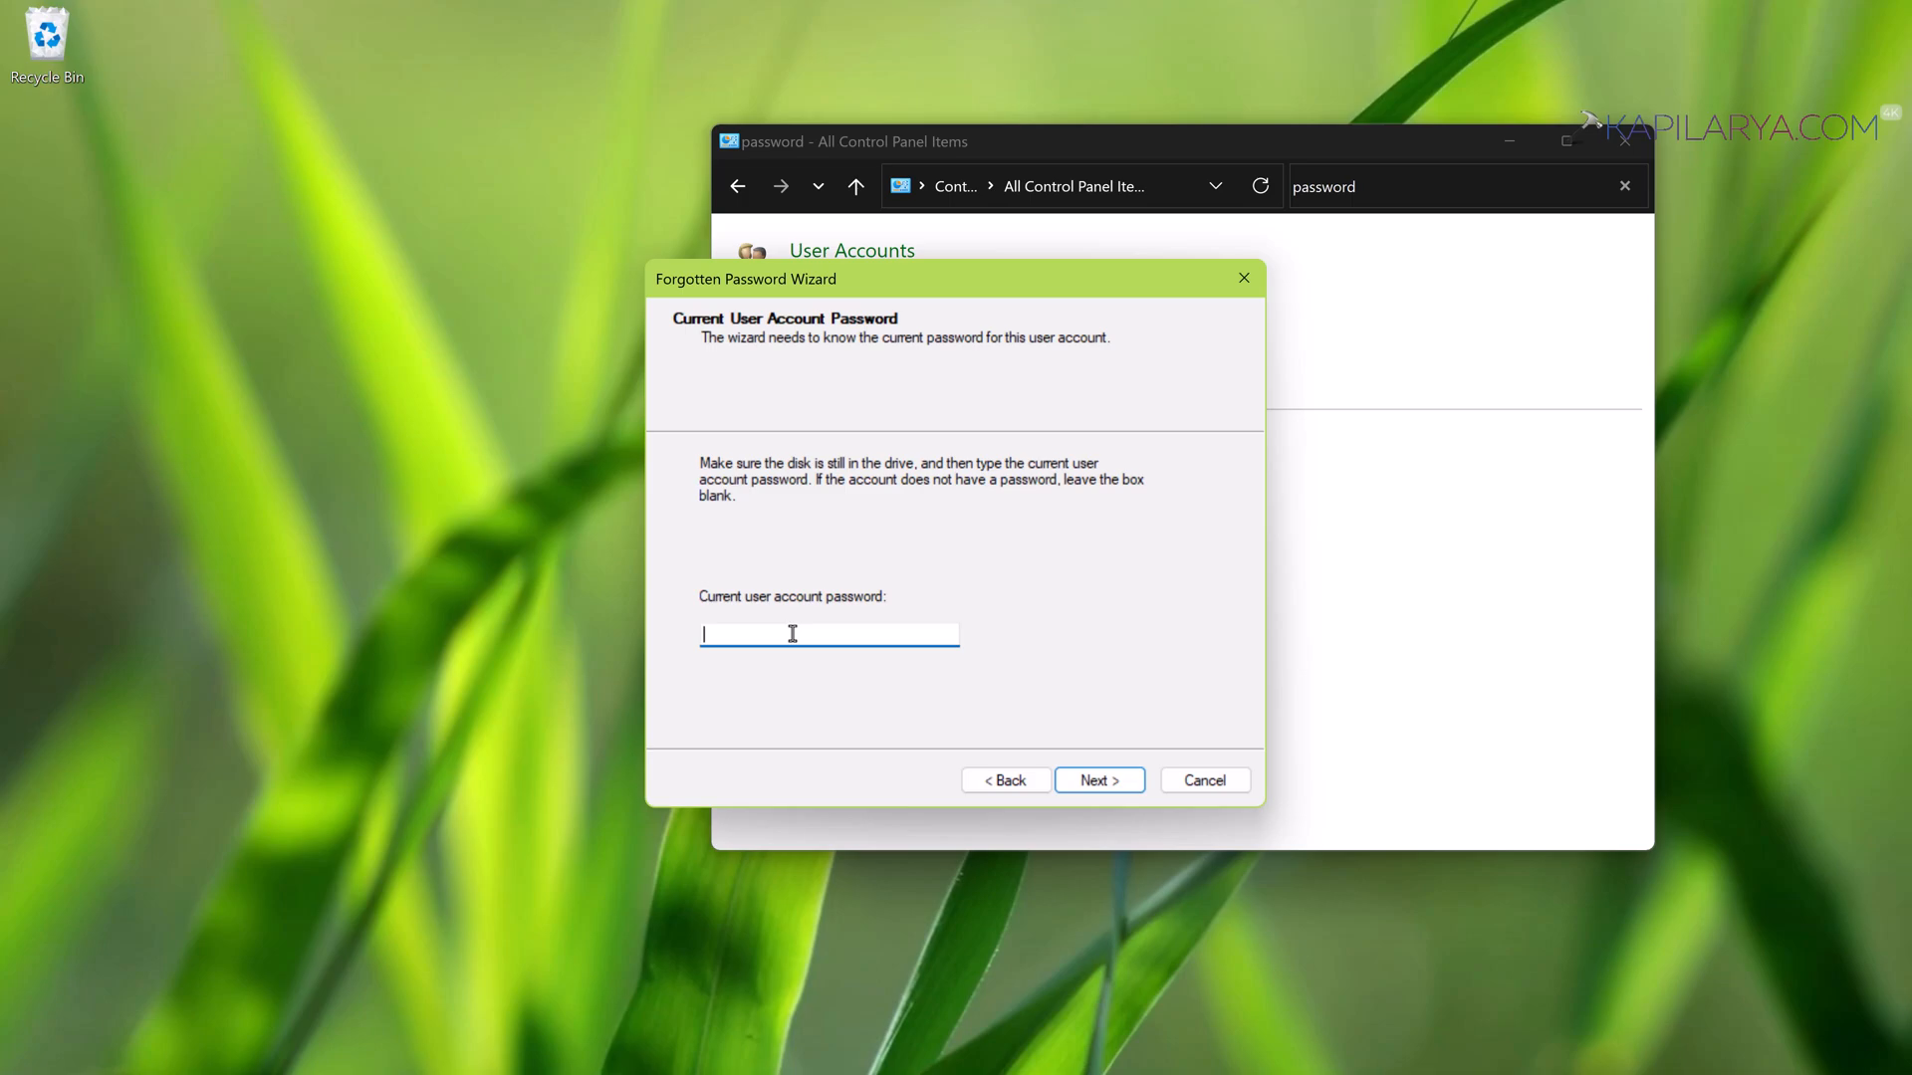
Create the reset disk to 100%, finish the wizard and close Control Panel
{"action": "left_click", "coordinate": [1099, 781]}
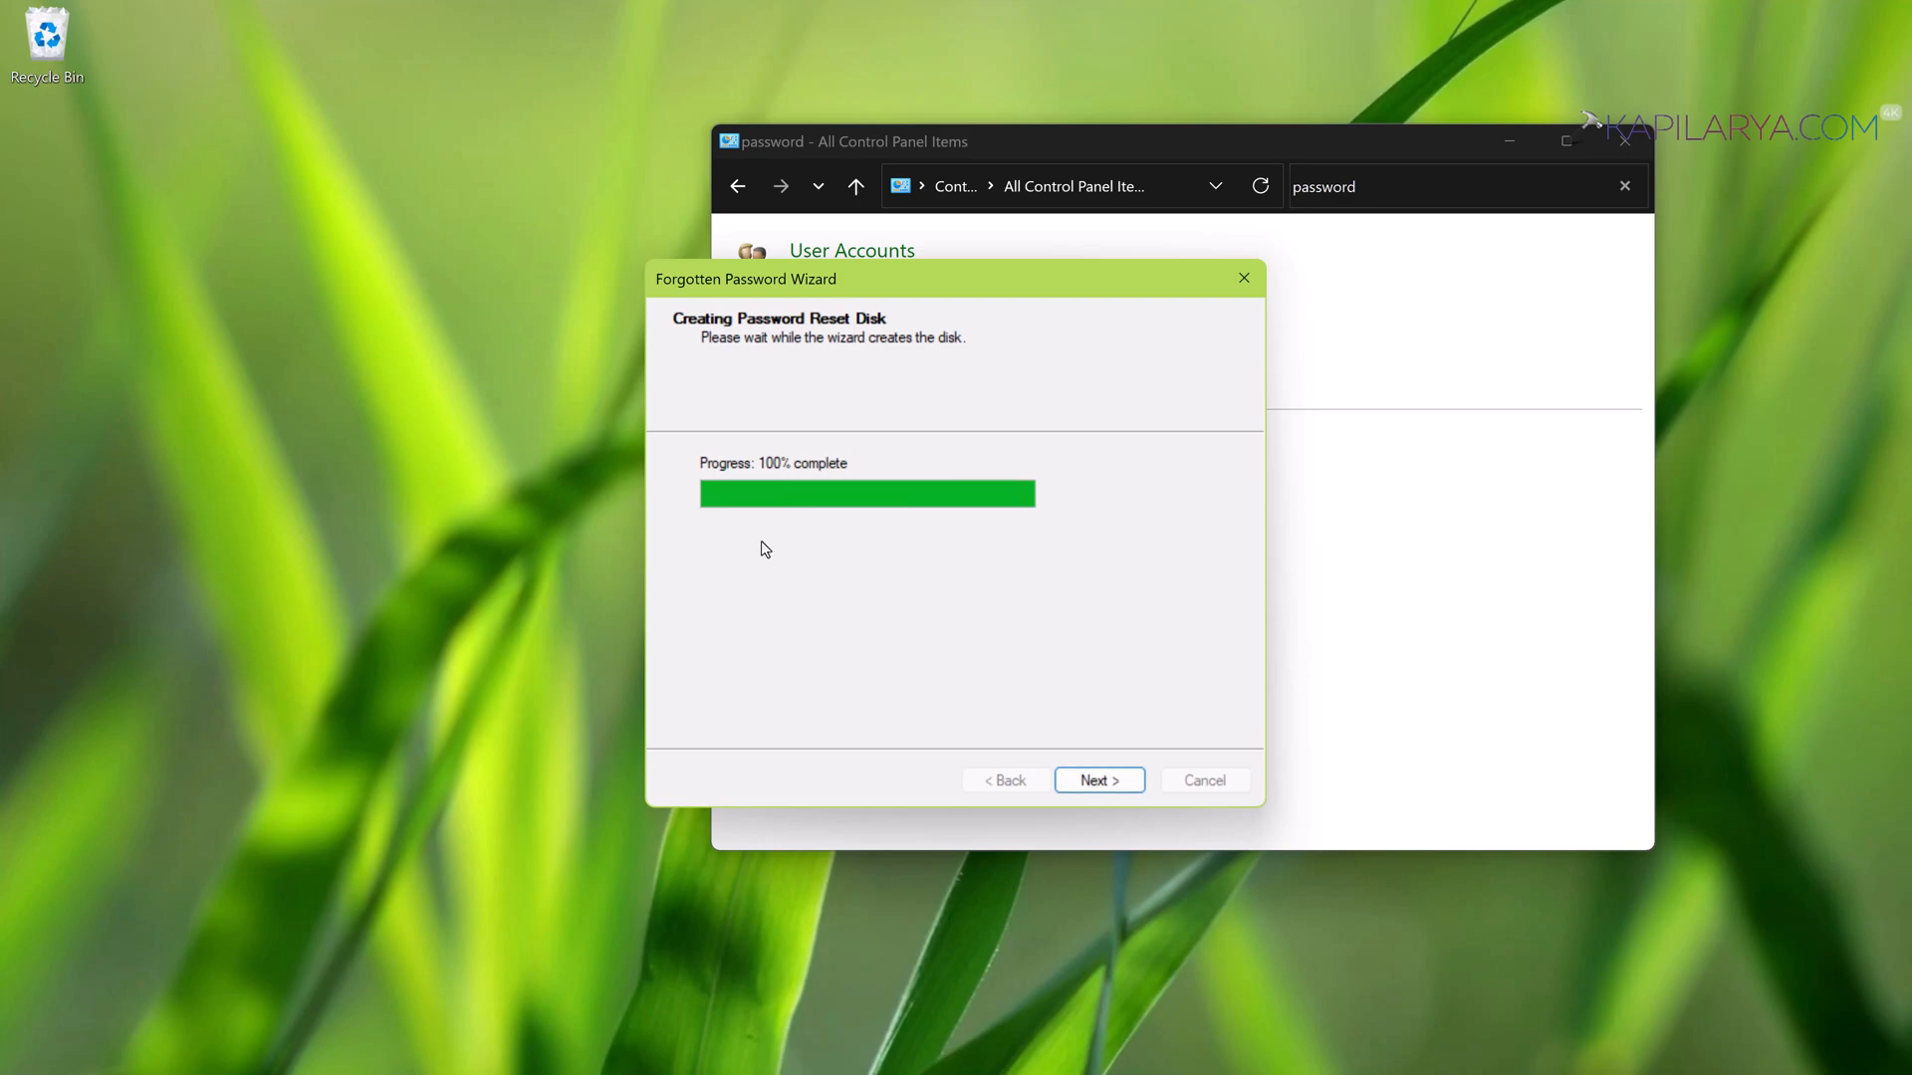
{"action": "mouse_move", "coordinate": [817, 482]}
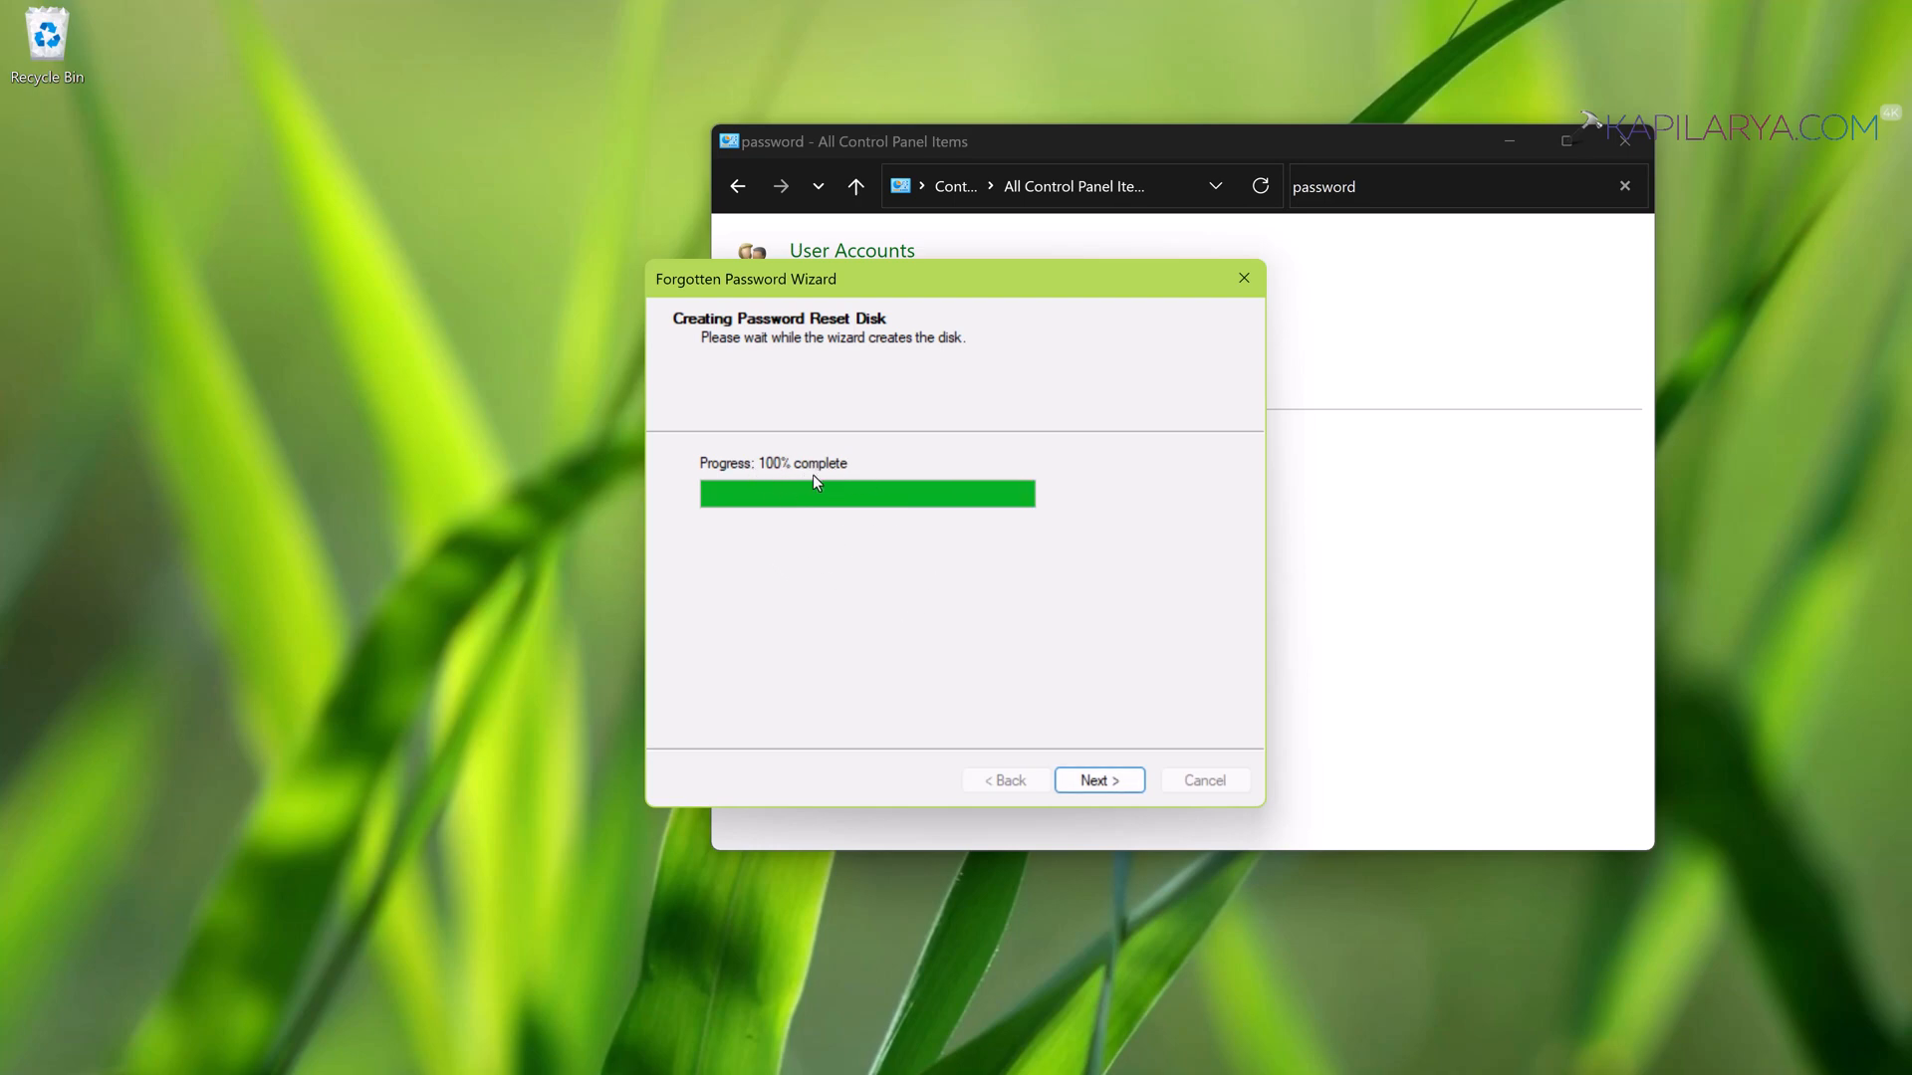
{"action": "mouse_move", "coordinate": [1035, 717]}
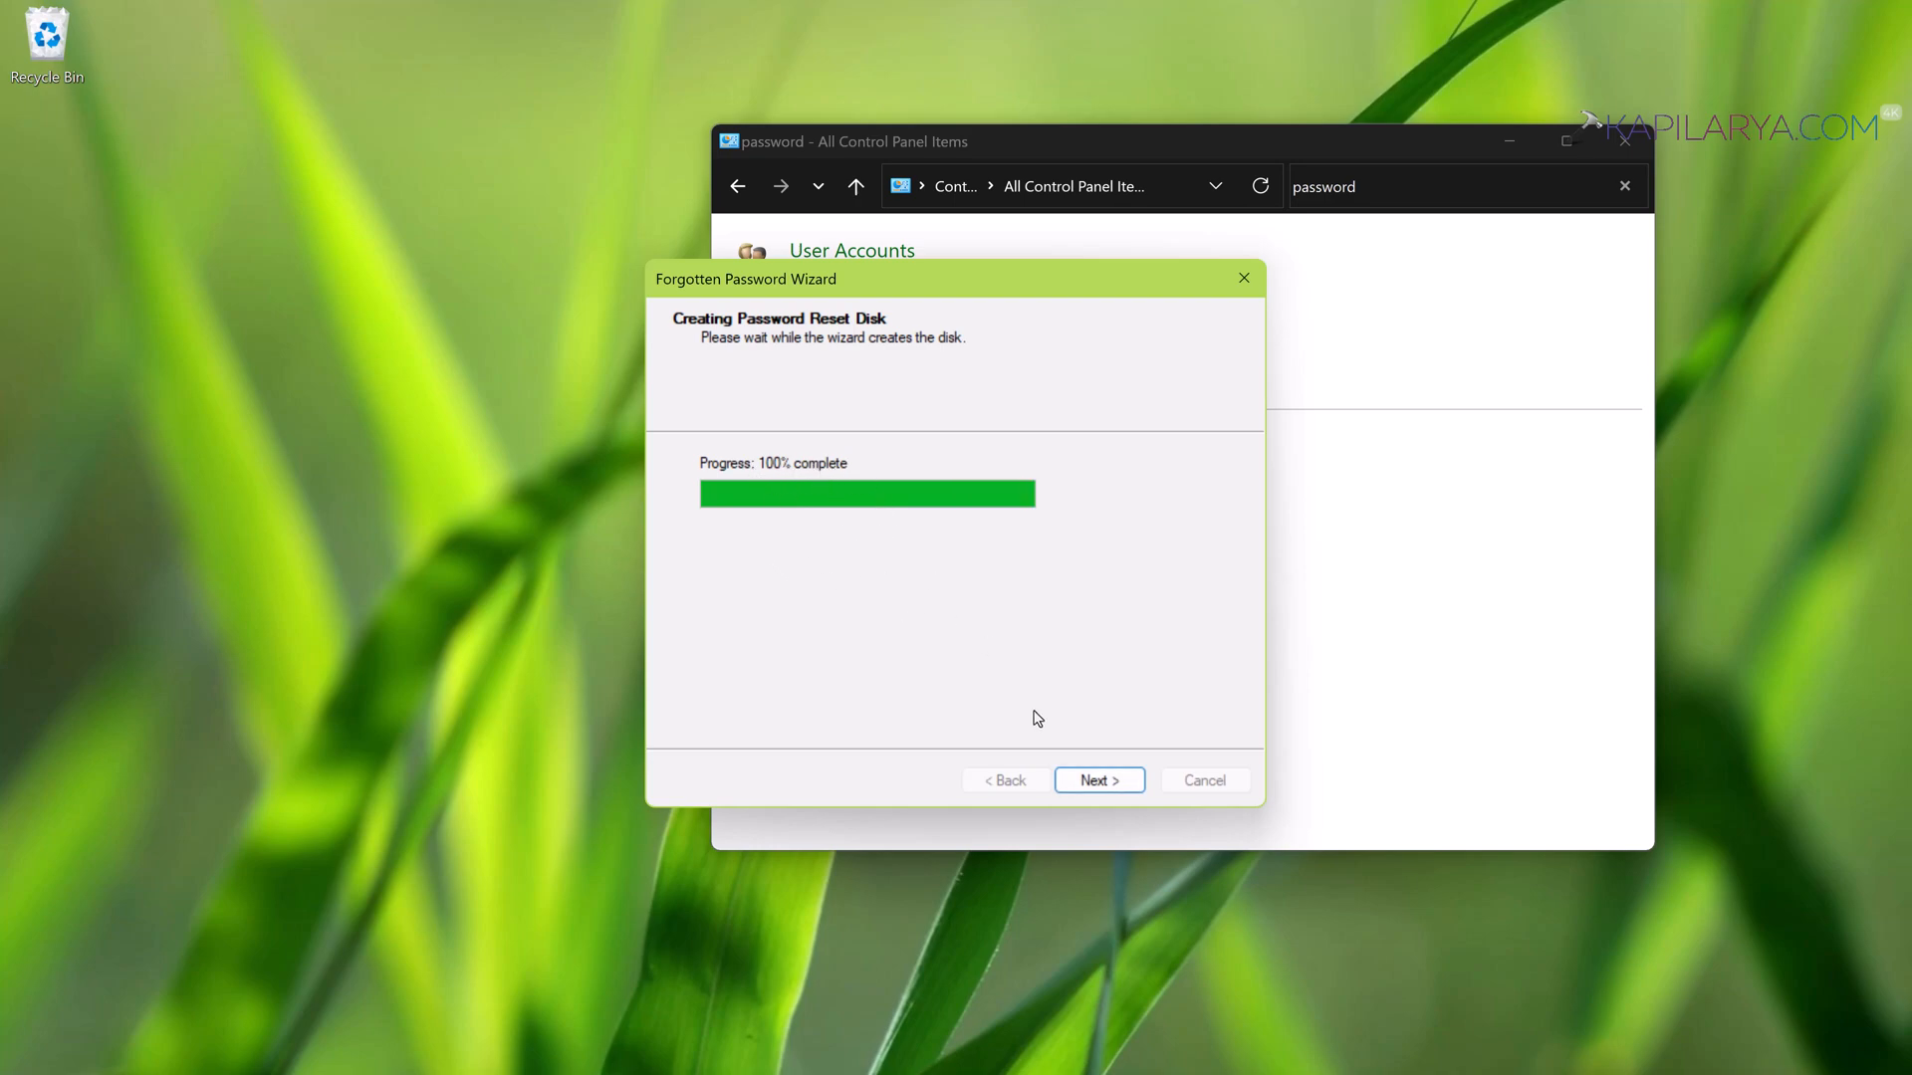
{"action": "left_click", "coordinate": [1099, 780]}
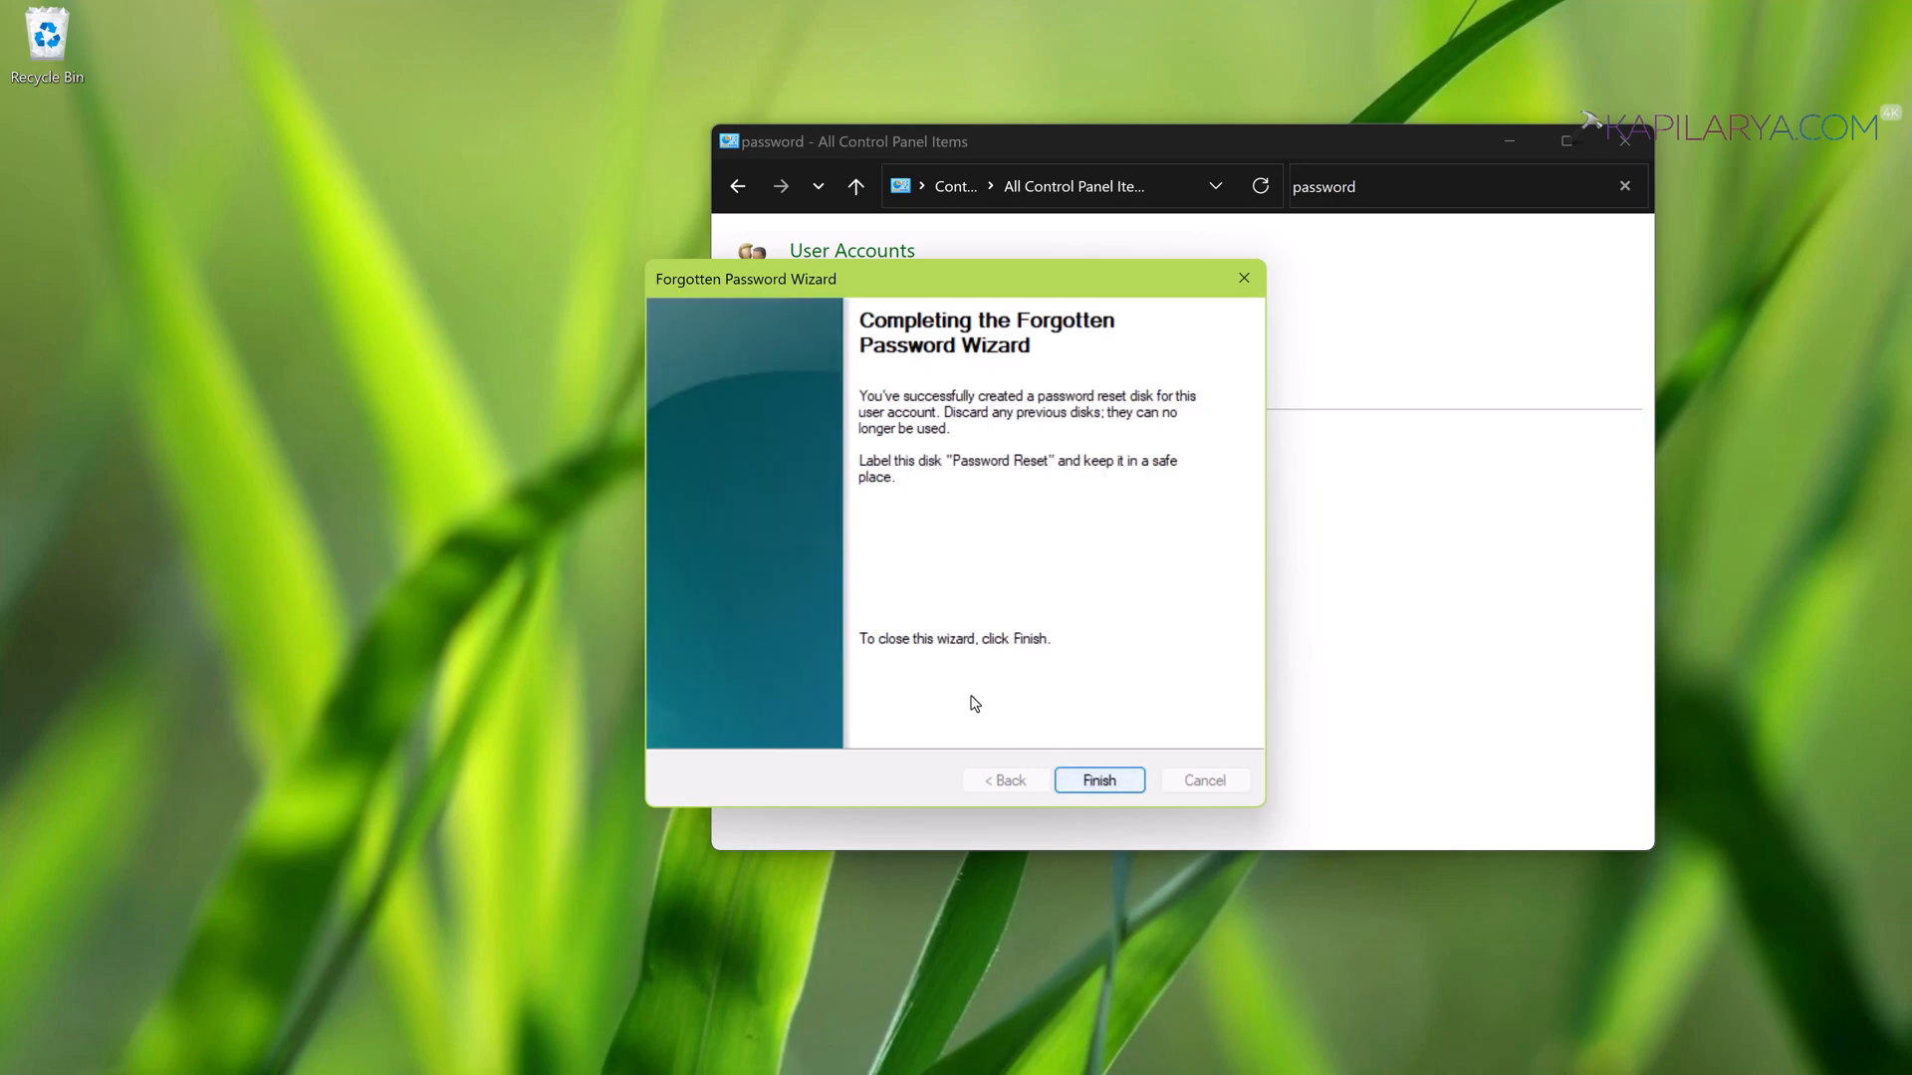
{"action": "left_click", "coordinate": [1099, 780]}
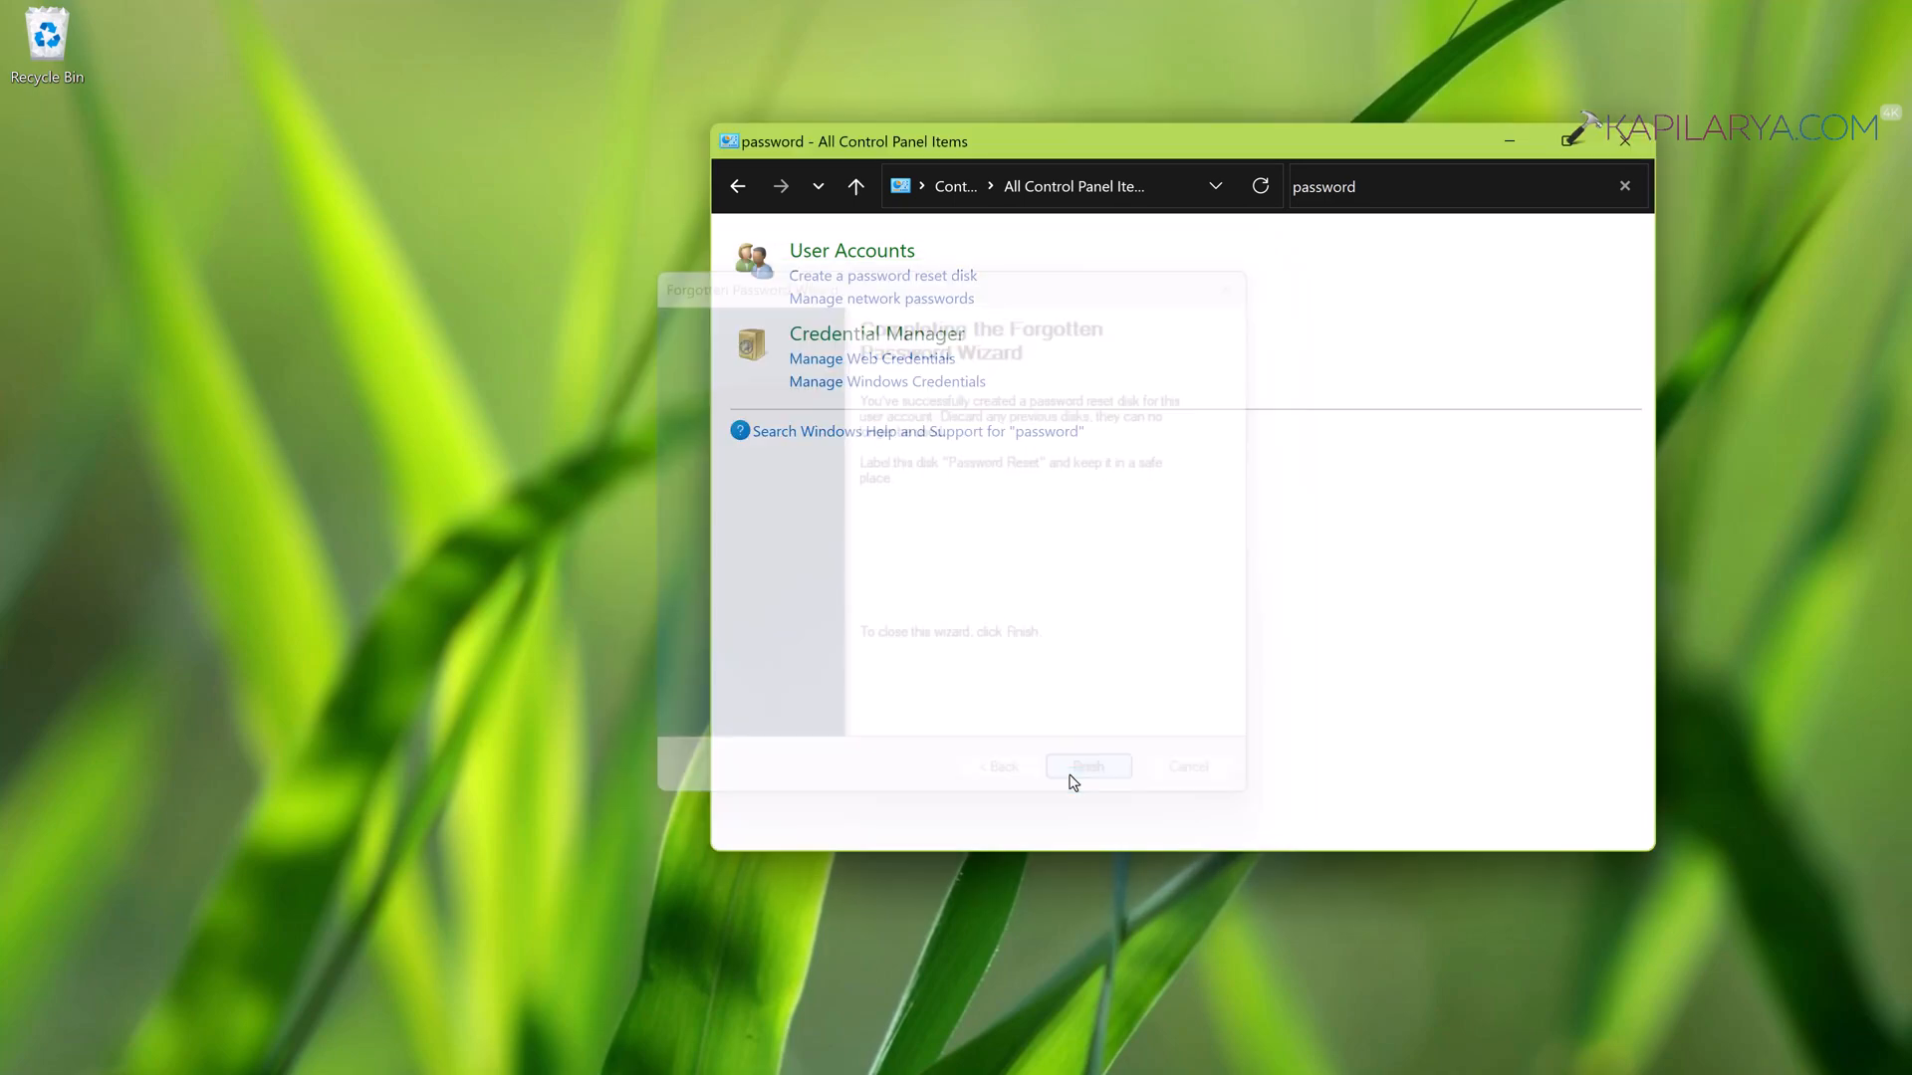
{"action": "left_click", "coordinate": [1087, 765]}
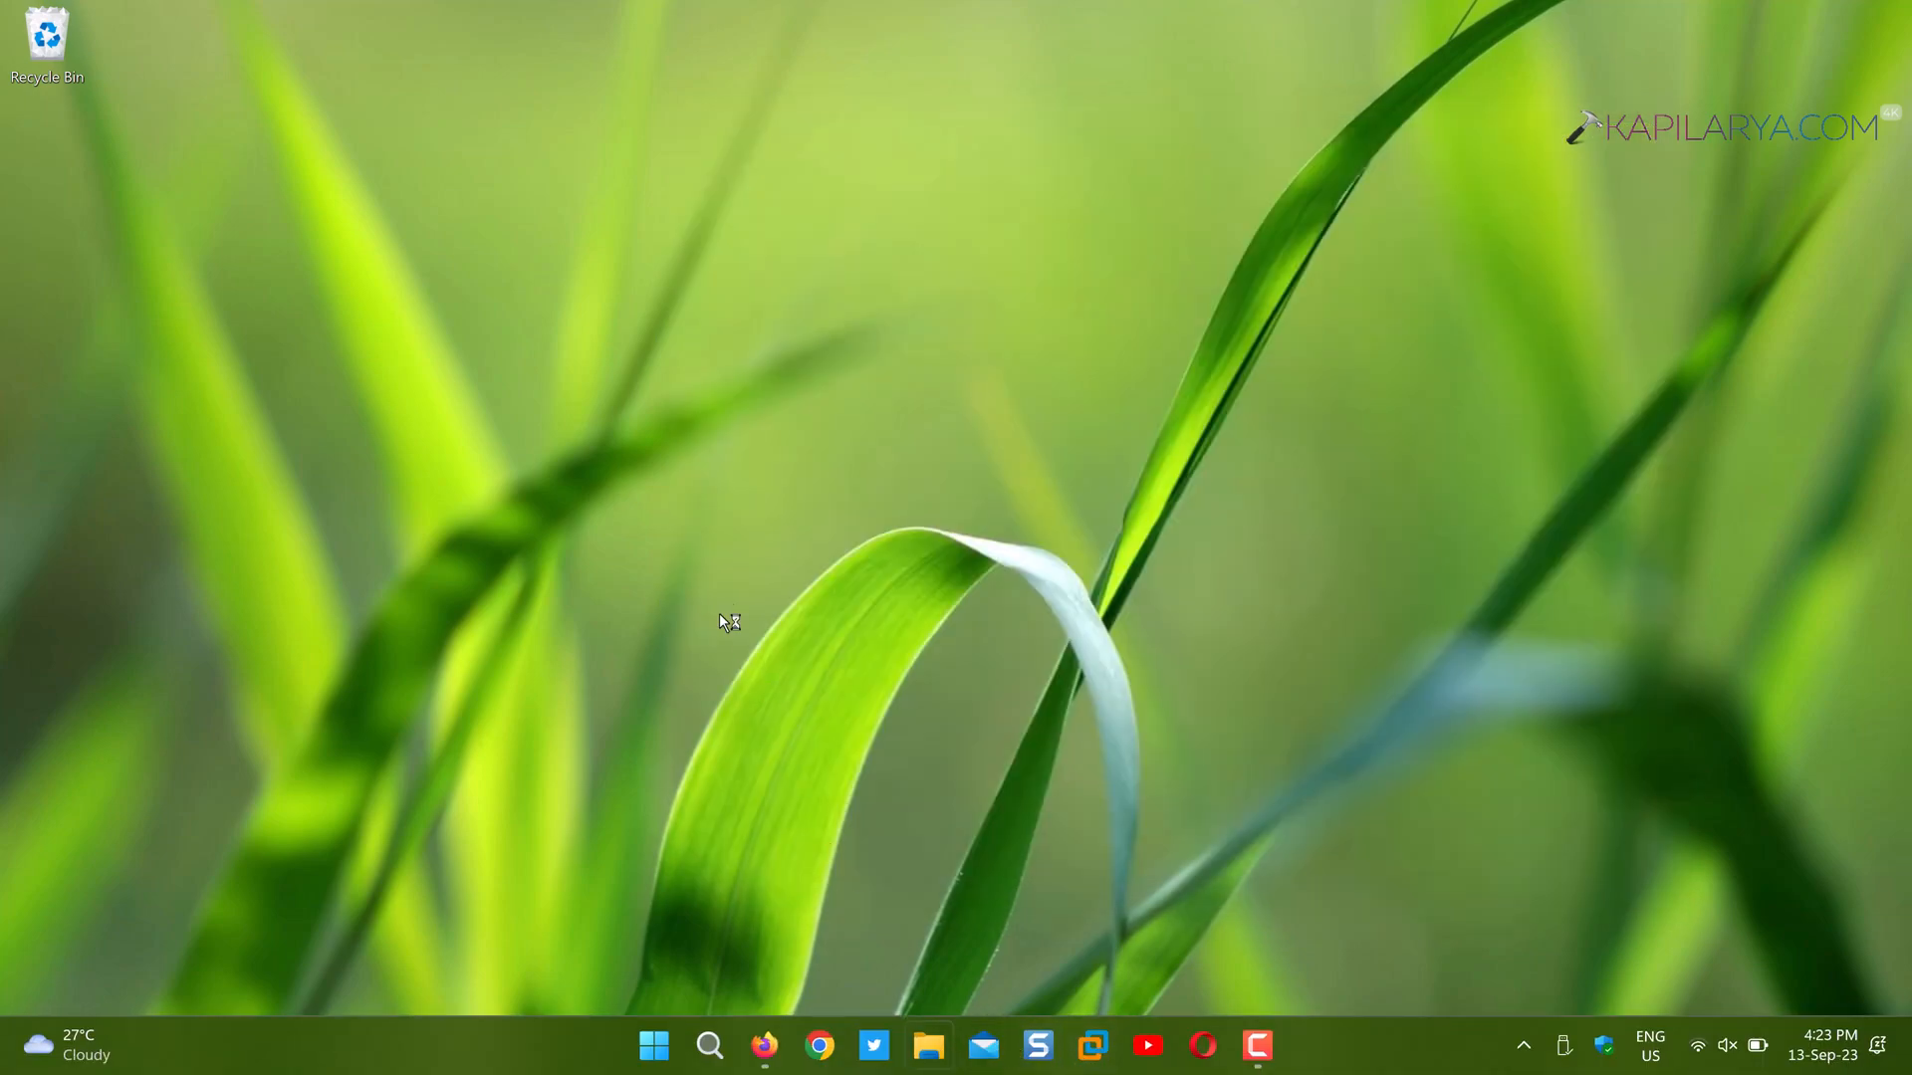
Browse KAPIL'S USB (E:) in File Explorer and select userkey.psw
{"action": "left_click", "coordinate": [940, 1043]}
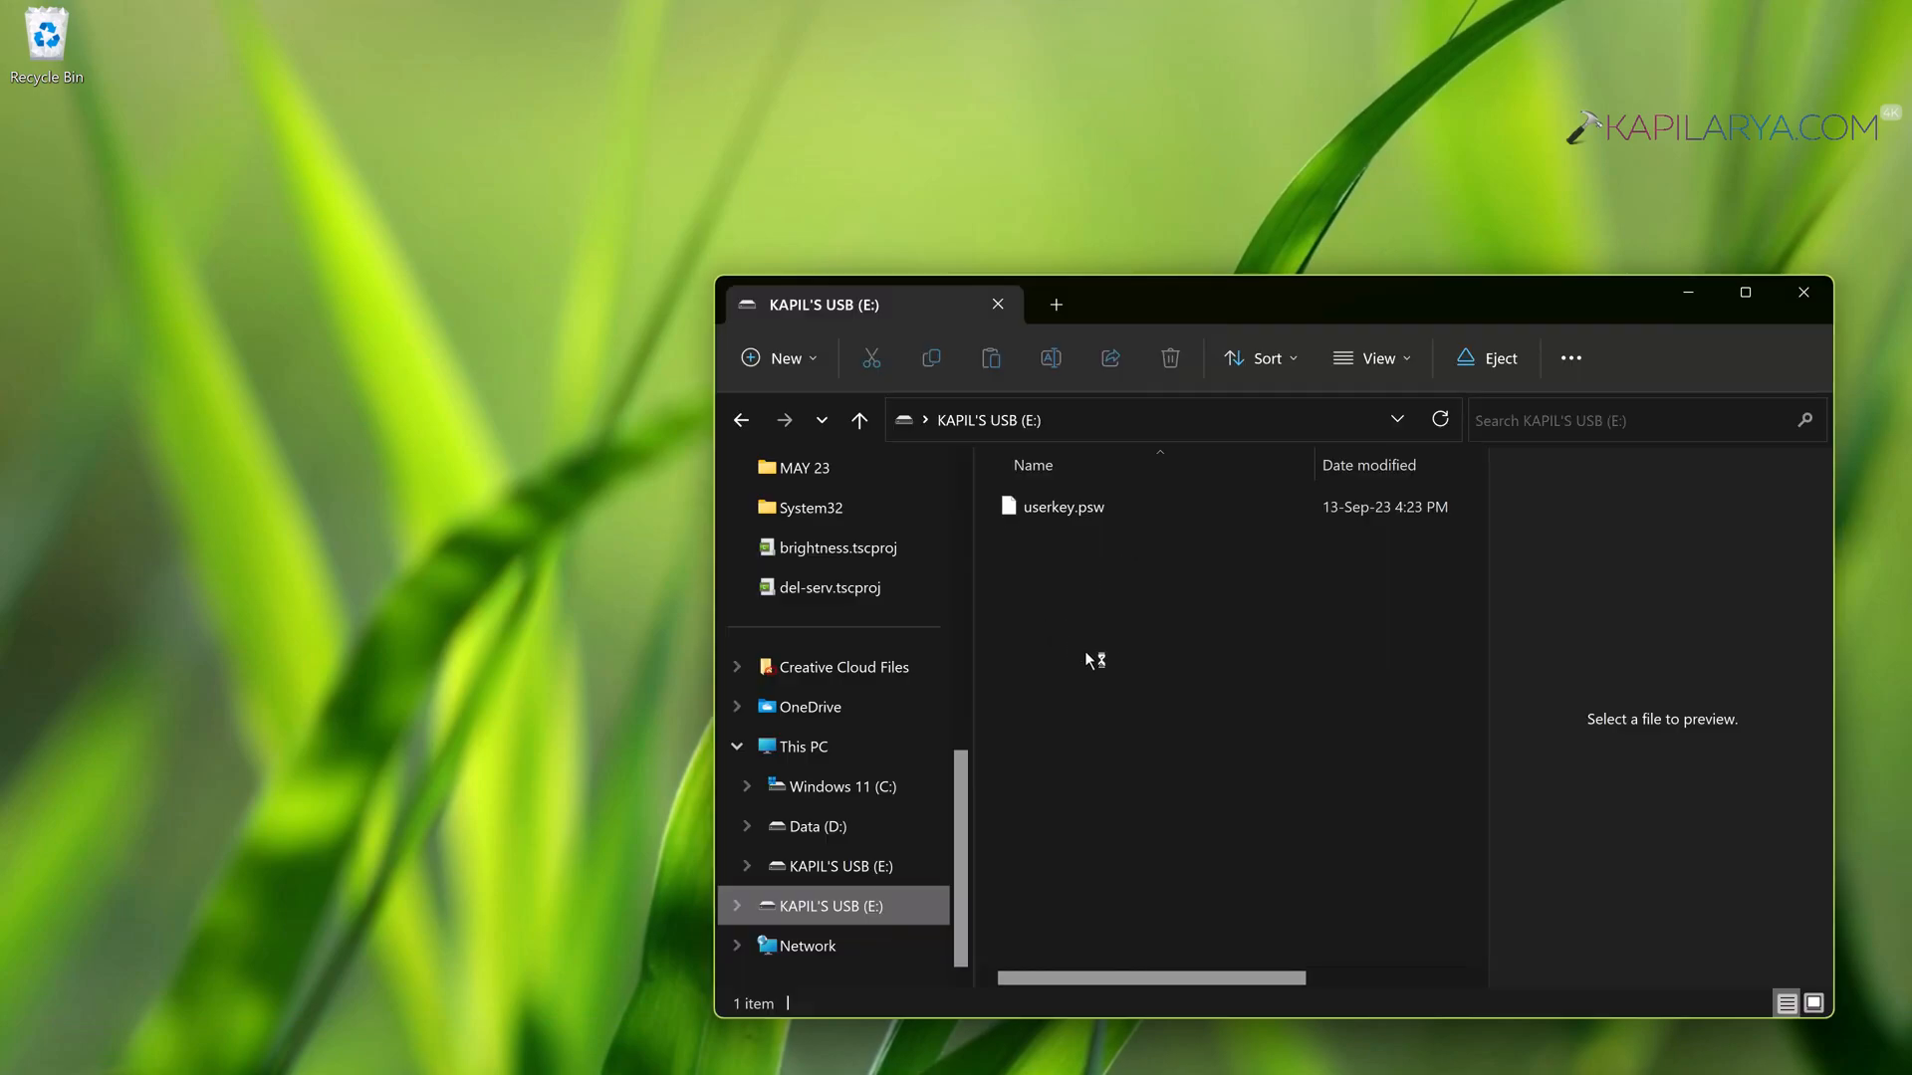
{"action": "left_click", "coordinate": [1063, 507]}
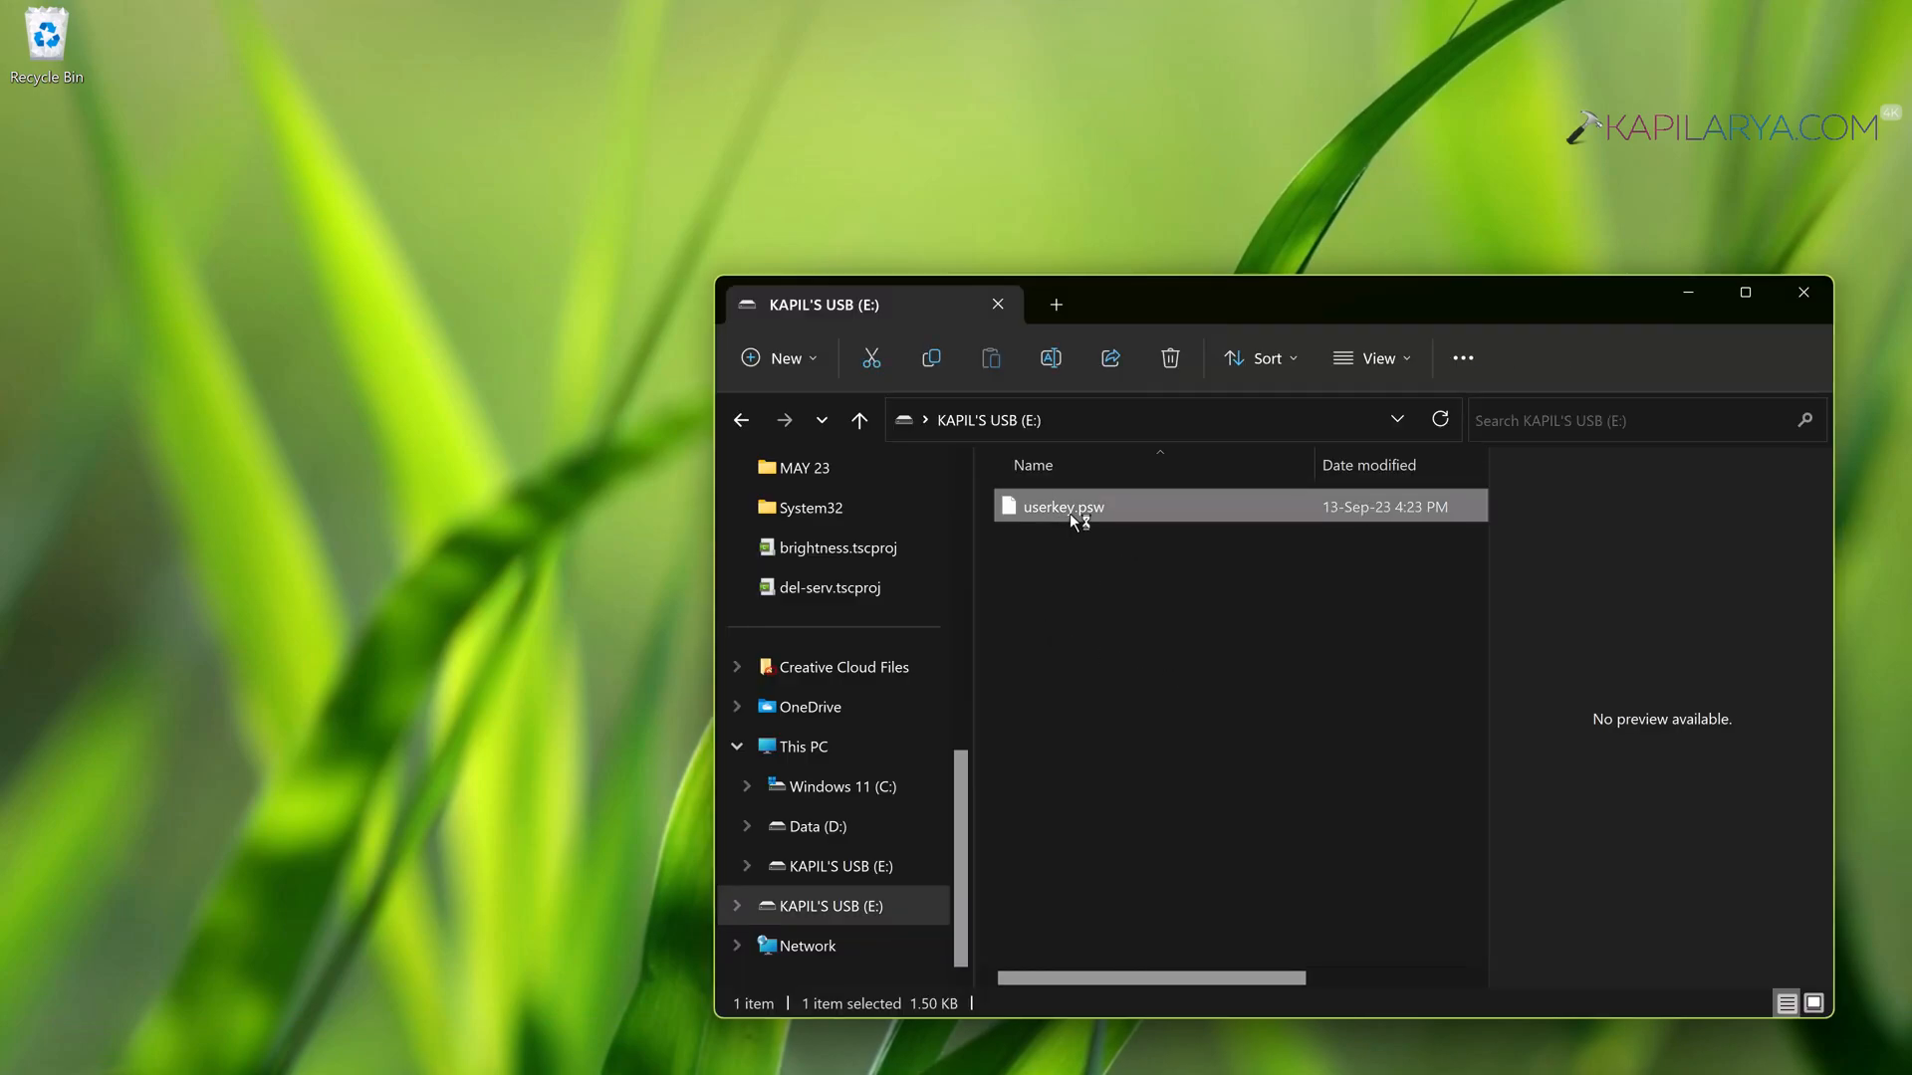